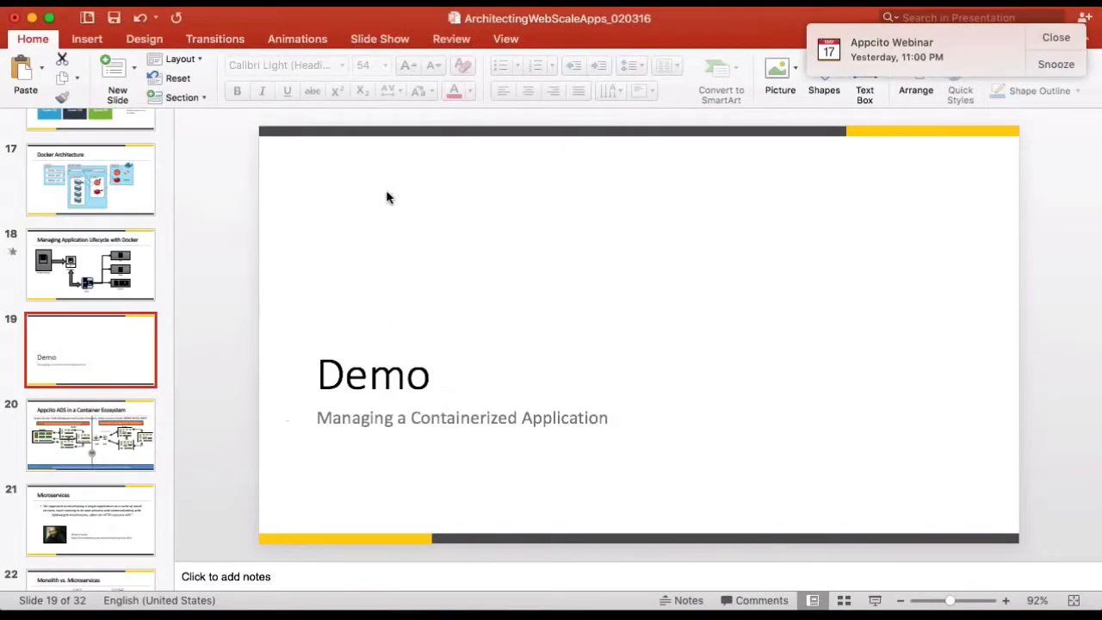
Scroll and select text in the current window before moving to the terminal
{"action": "left_click", "coordinate": [1055, 37]}
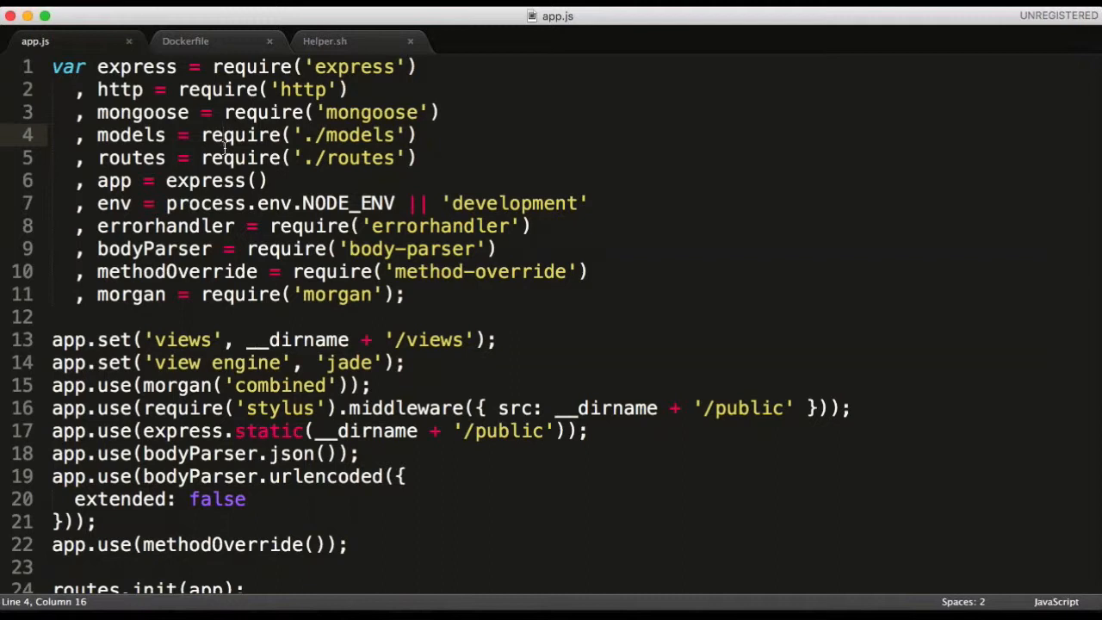
{"action": "mouse_move", "coordinate": [219, 146]}
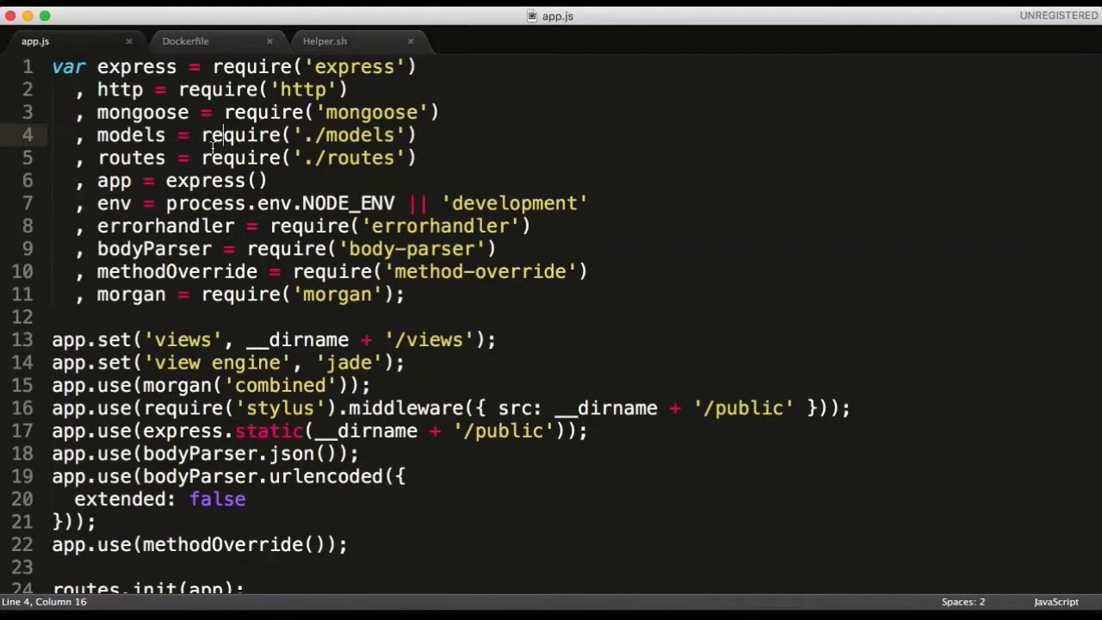
{"action": "scroll", "scroll_direction": "down", "scroll_amount": 3}
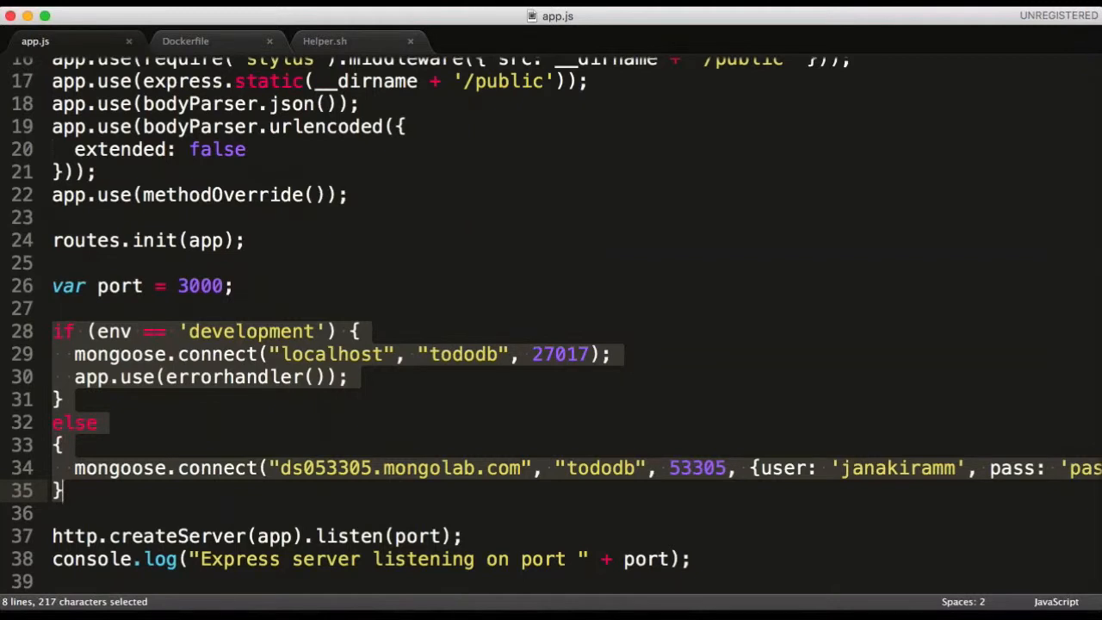
{"action": "mouse_move", "coordinate": [135, 440]}
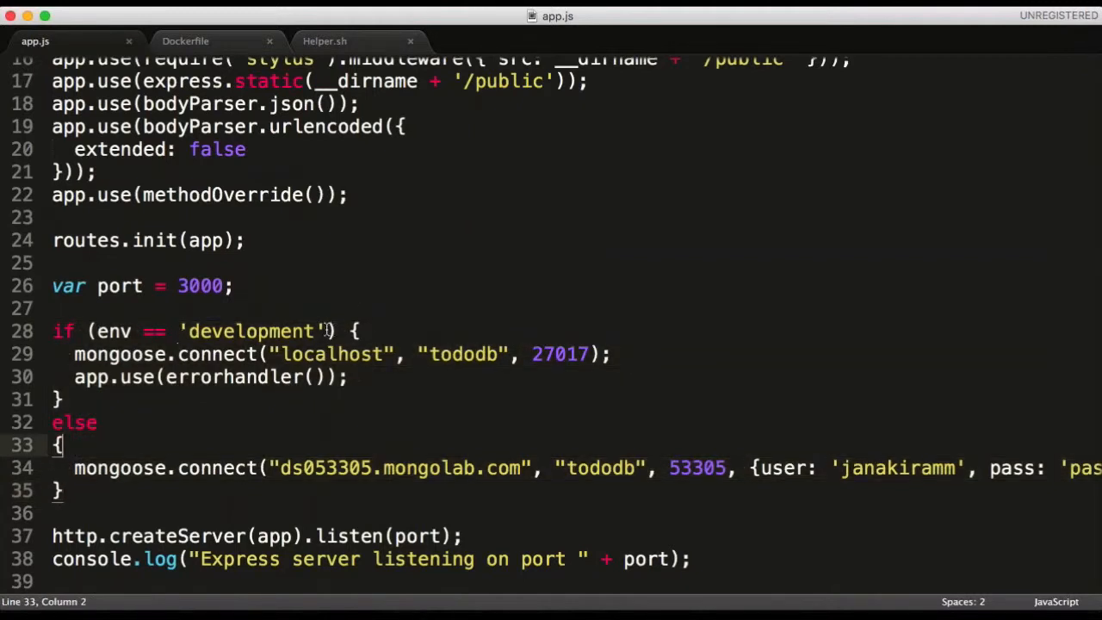
{"action": "double_click", "coordinate": [250, 331]}
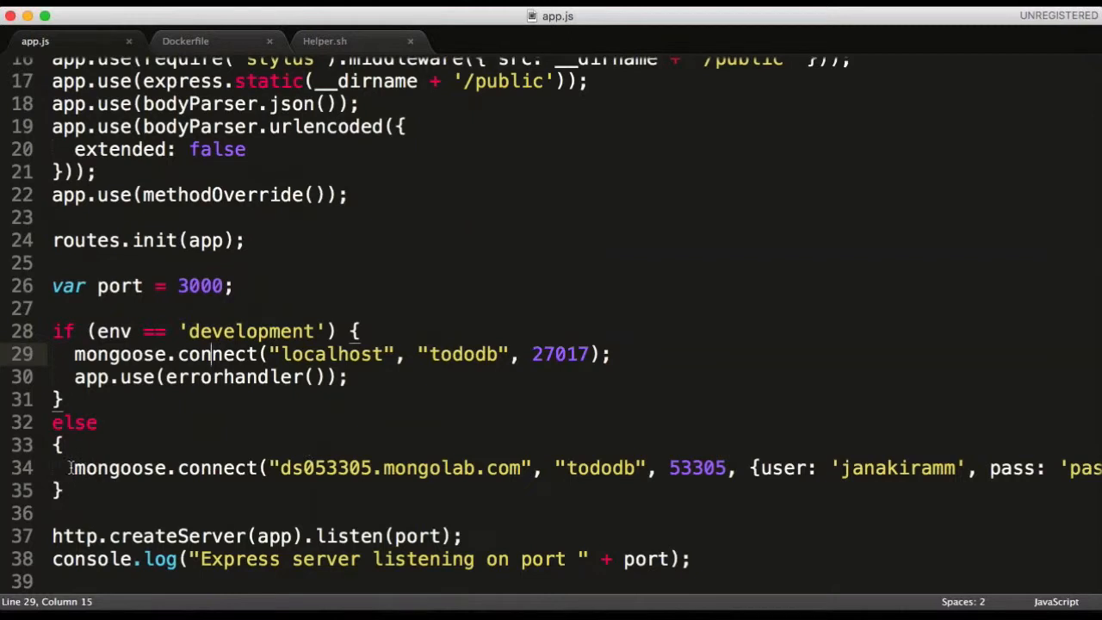
{"action": "left_click_drag", "start_coordinate": [74, 468], "coordinate": [559, 467]}
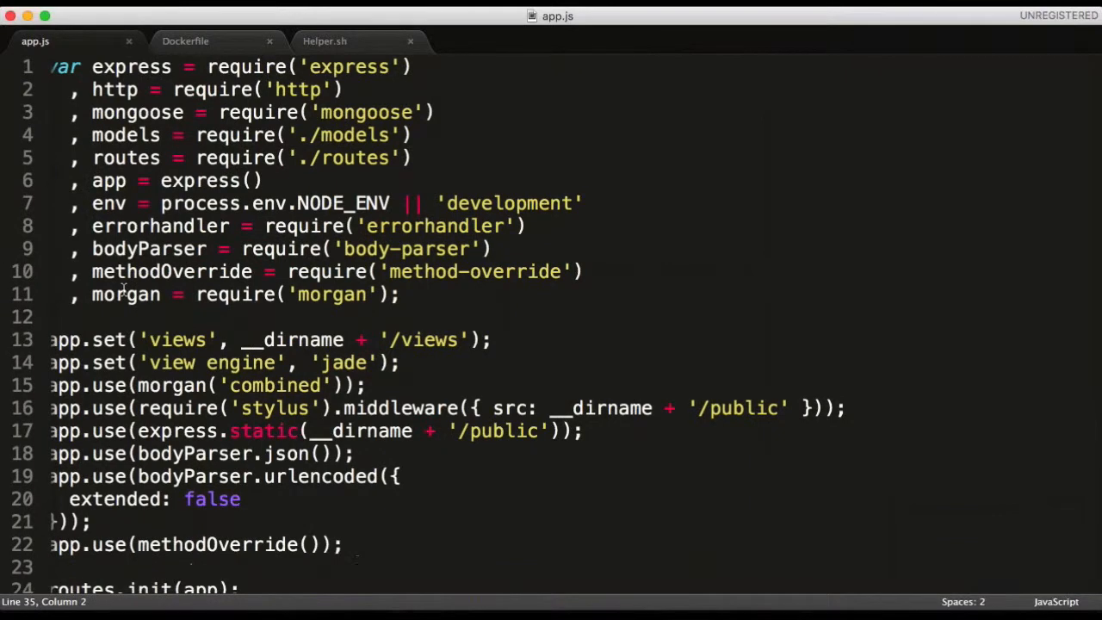
{"action": "scroll", "scroll_direction": "down", "scroll_amount": 3}
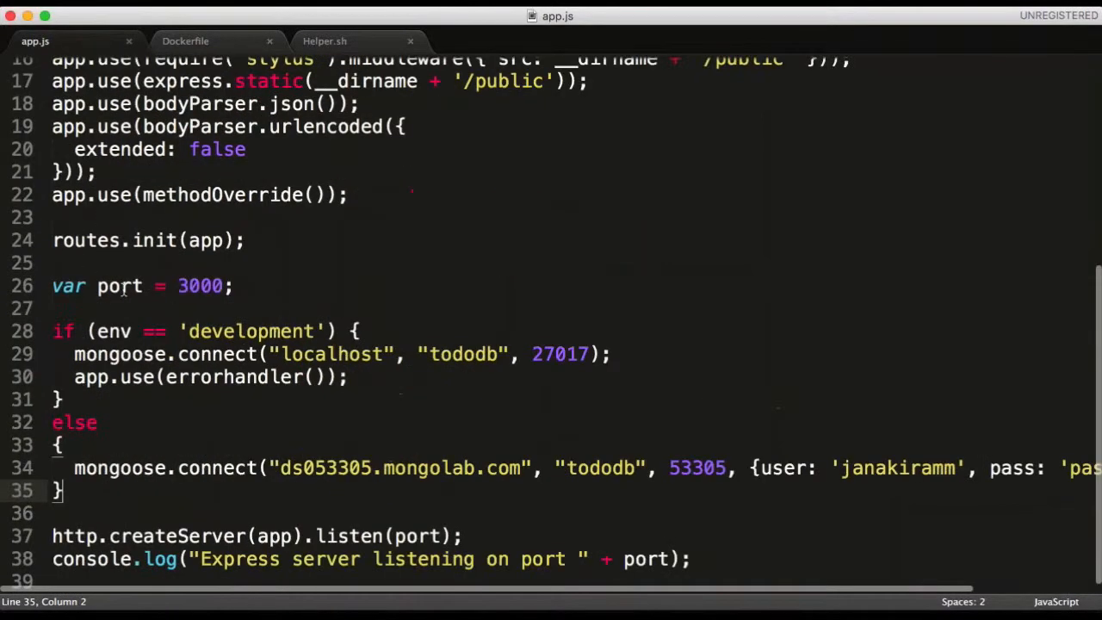
Start the todo app locally with node app.js so Express listens on port 3000
{"action": "key", "text": "cmd+tab"}
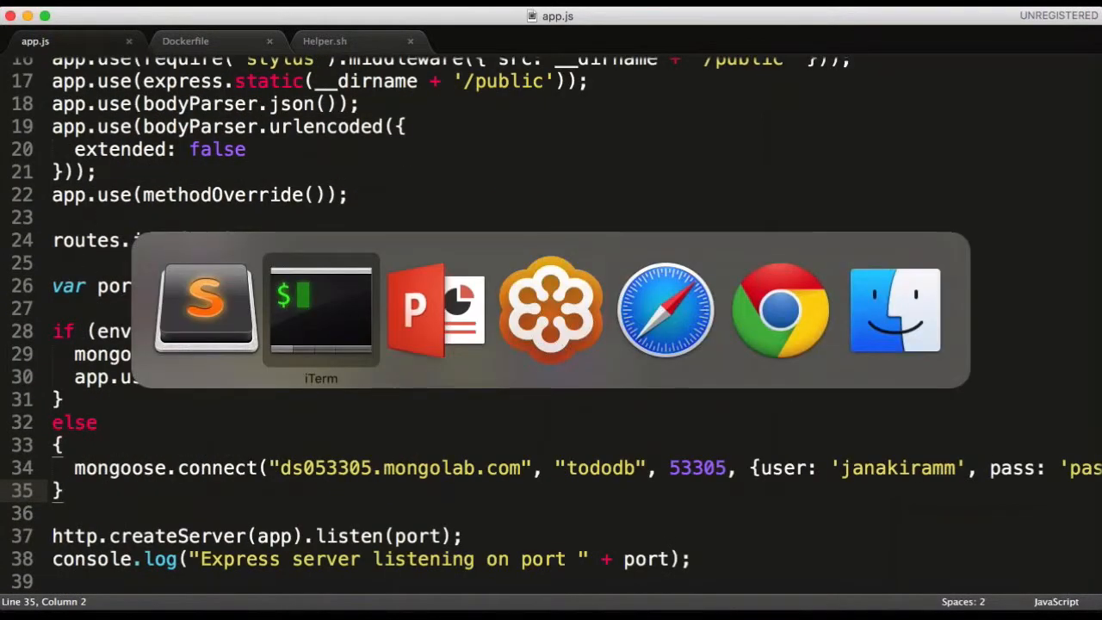
{"action": "left_click", "coordinate": [320, 308]}
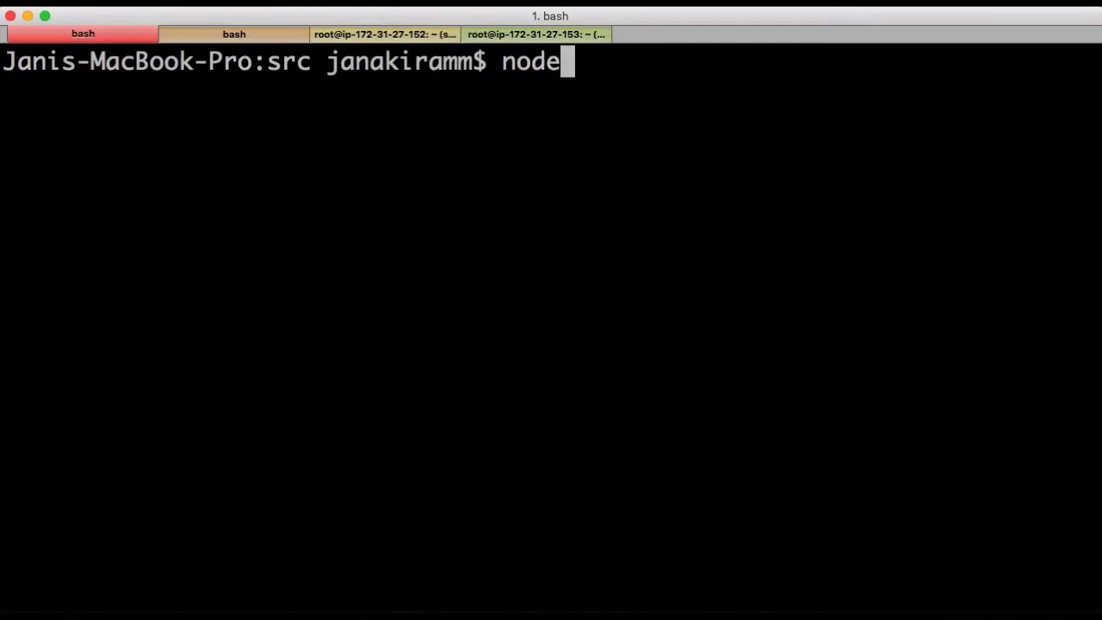
{"action": "type", "text": "\" \""}
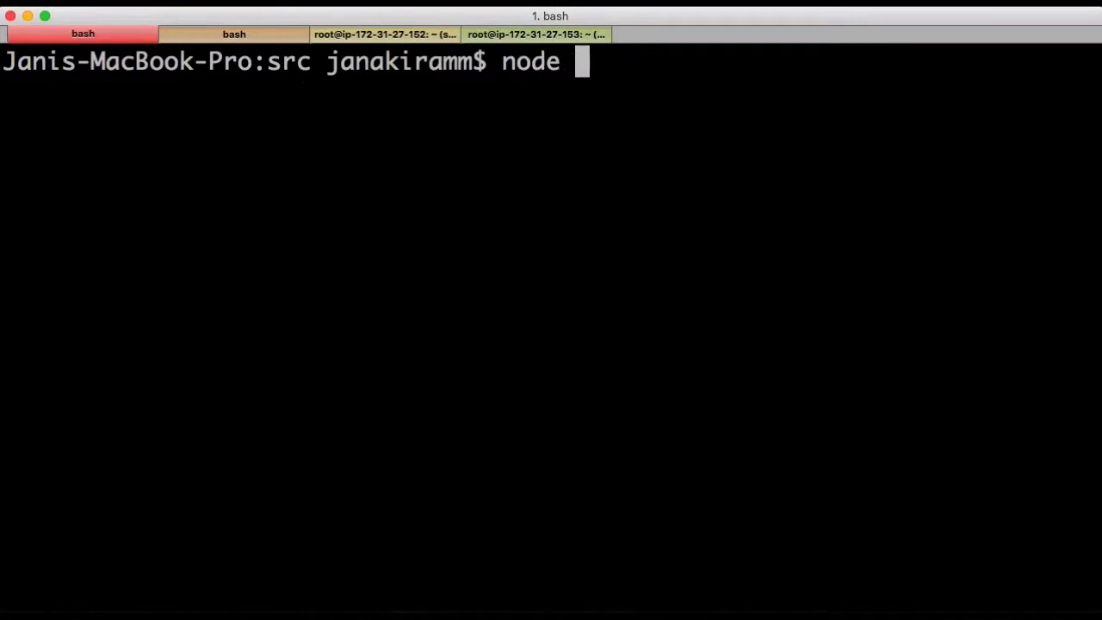
{"action": "type", "text": "app.js"}
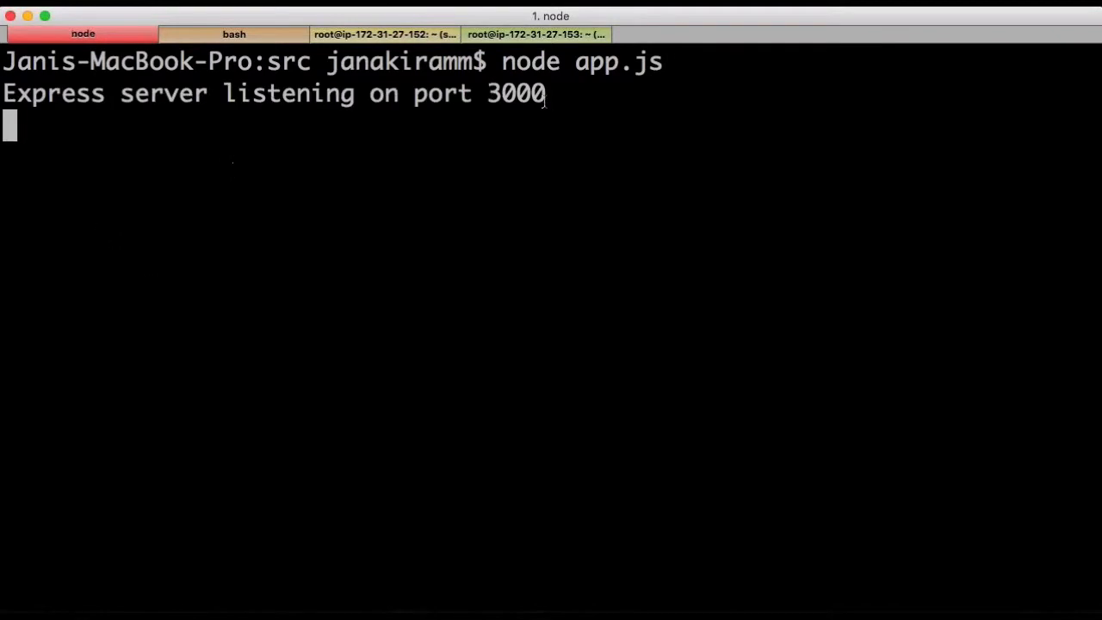
{"action": "key", "text": "cmd+tab"}
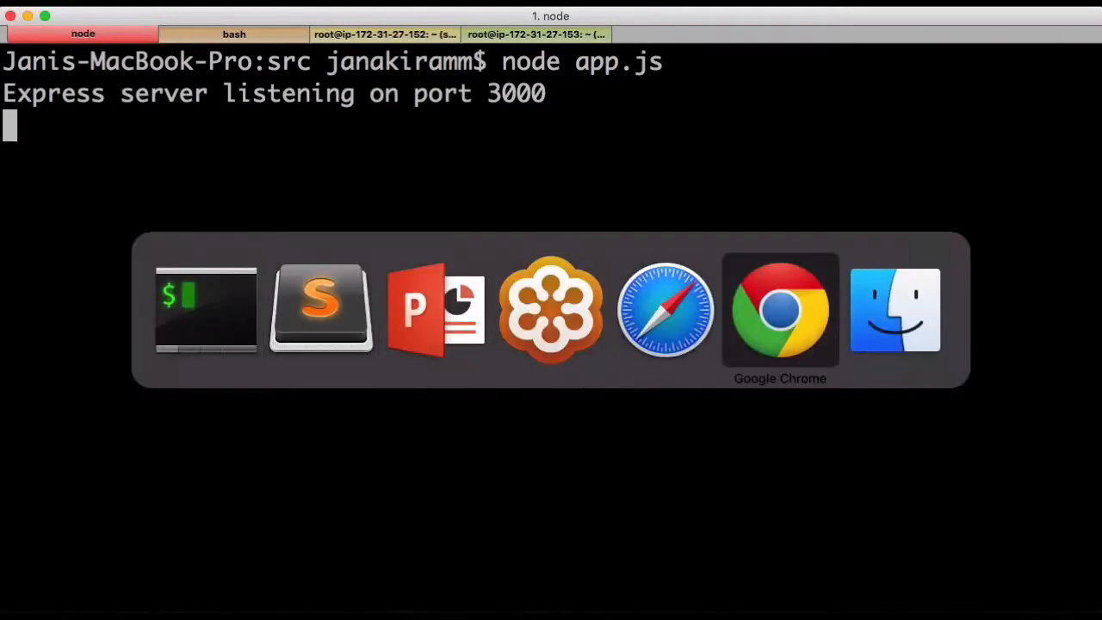
Add the todo 'Ship Code!' in the app at localhost:3000, leaving 1 item left
{"action": "left_click", "coordinate": [779, 310]}
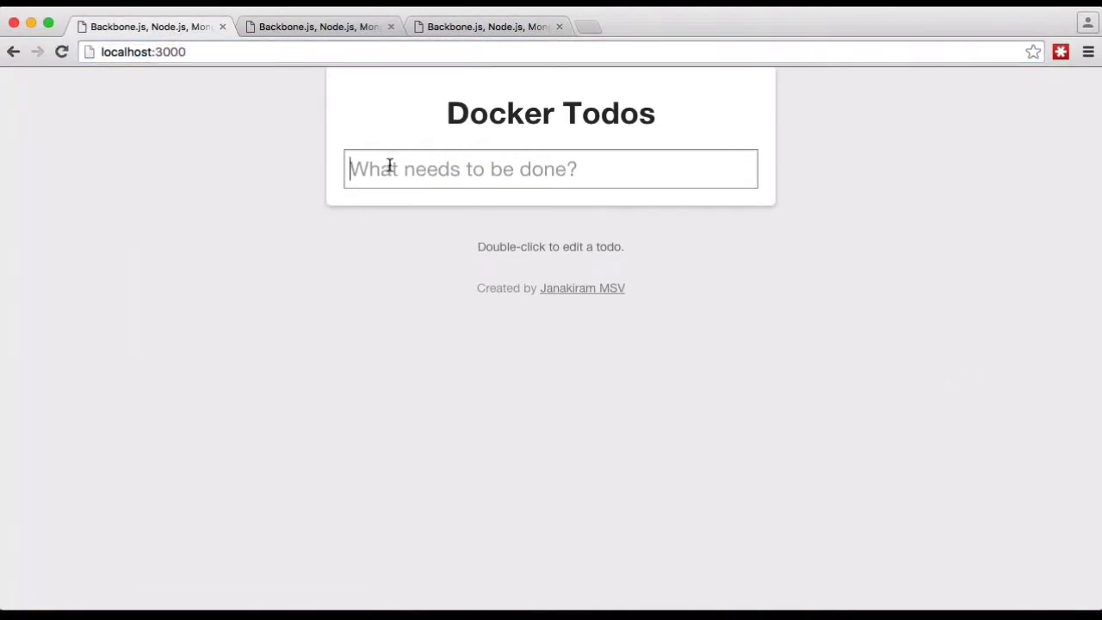
{"action": "type", "text": "Ship C"}
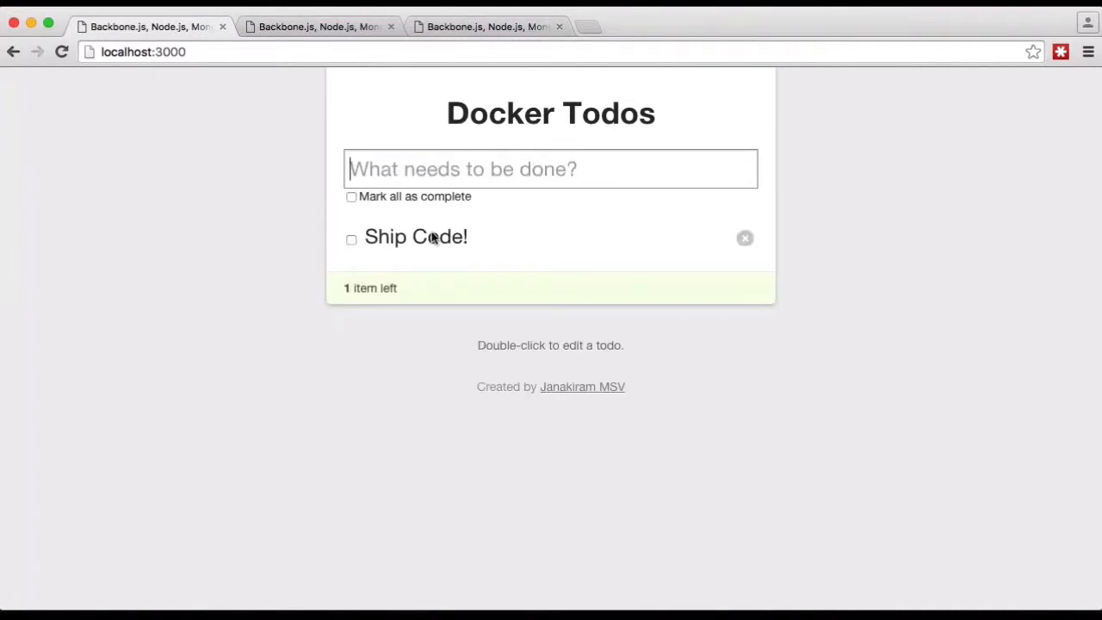
{"action": "mouse_move", "coordinate": [244, 83]}
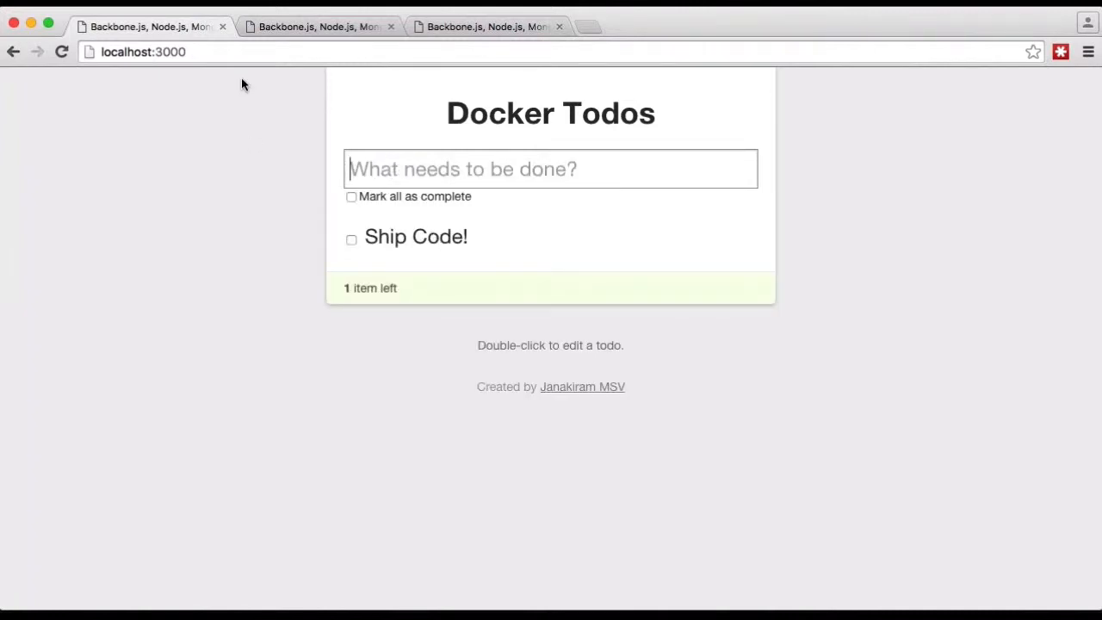
{"action": "mouse_move", "coordinate": [186, 187]}
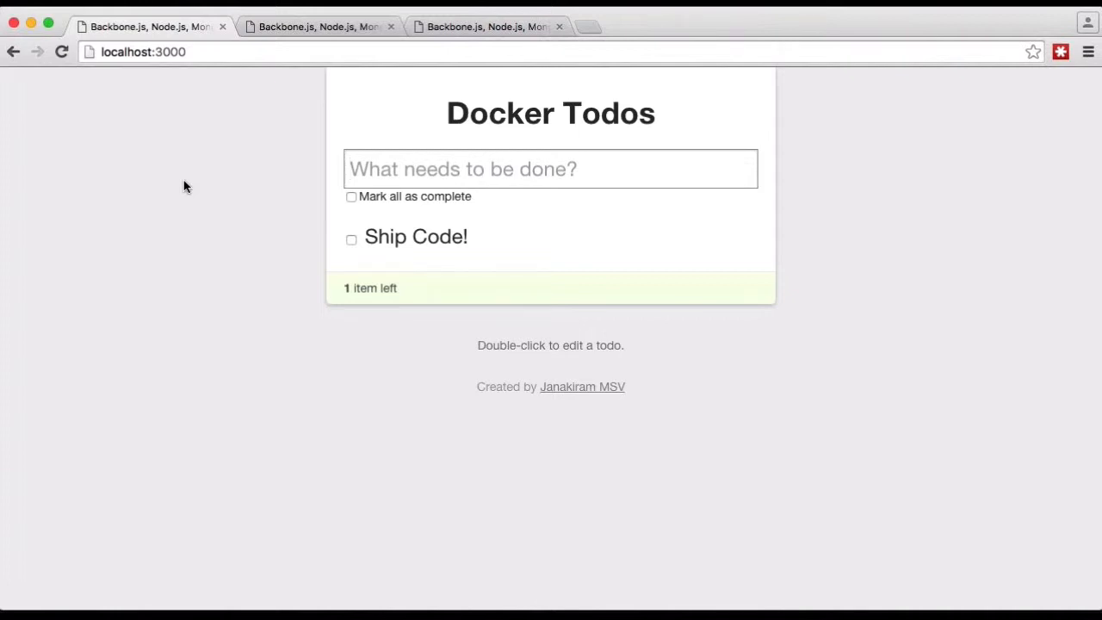
{"action": "left_click", "coordinate": [550, 168]}
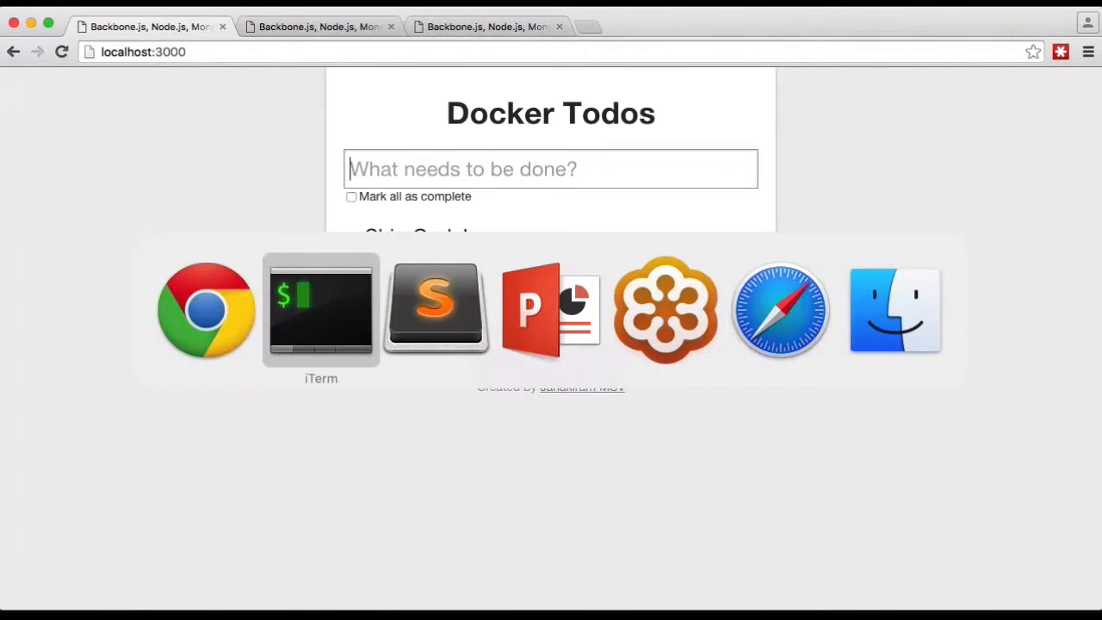
List the Dockerfile in src and highlight its EXPOSE 3000 and node app.js lines
{"action": "left_click", "coordinate": [320, 310]}
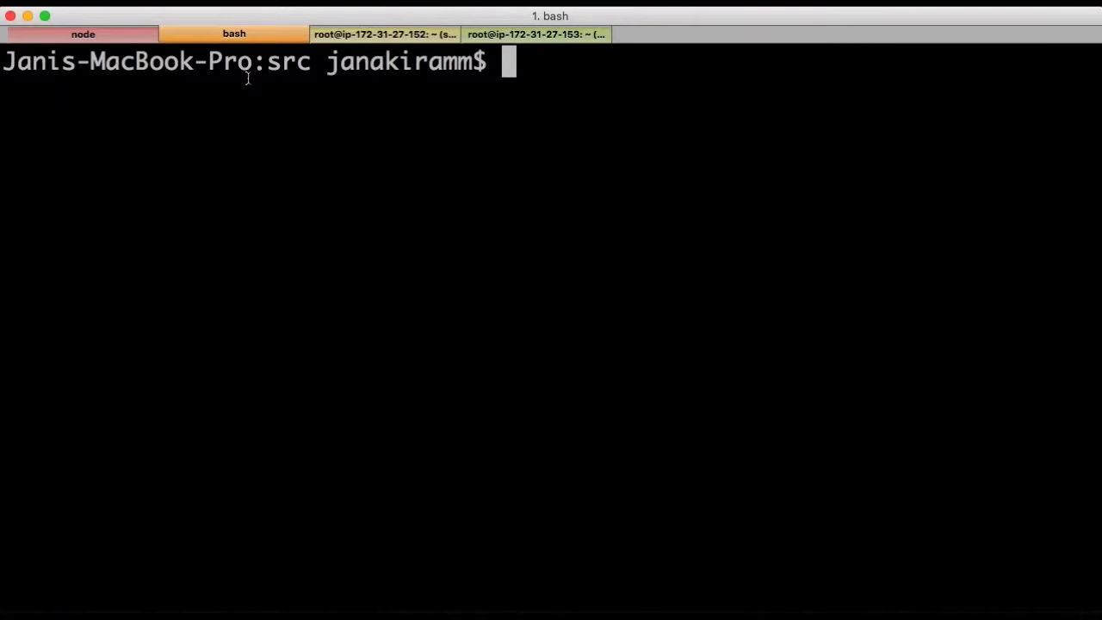
{"action": "type", "text": "ls Dockerfile"}
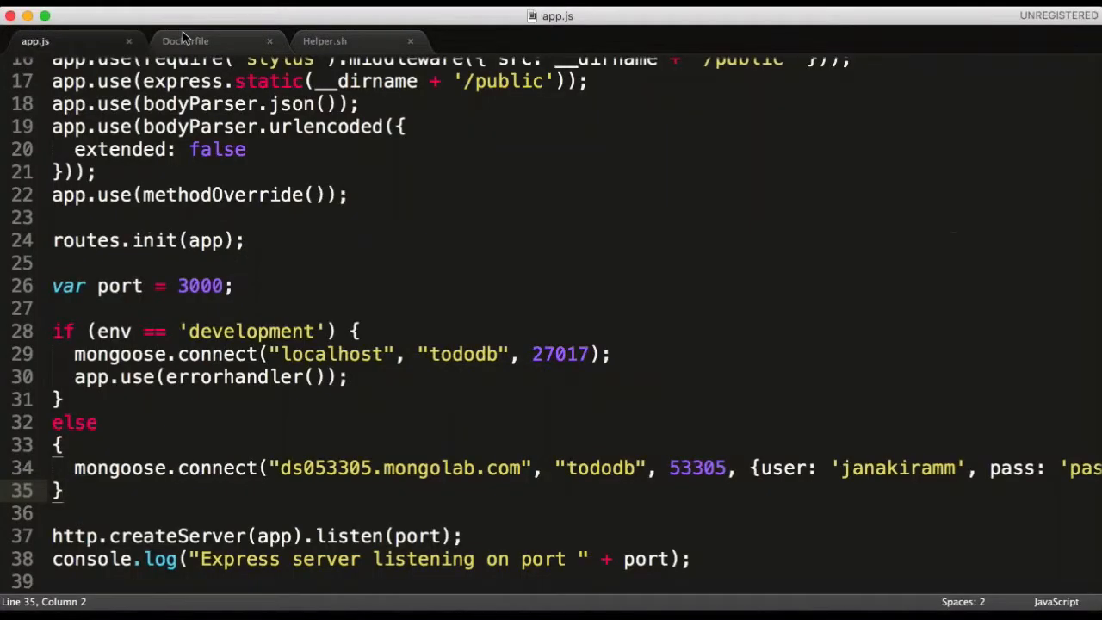
{"action": "left_click", "coordinate": [185, 40]}
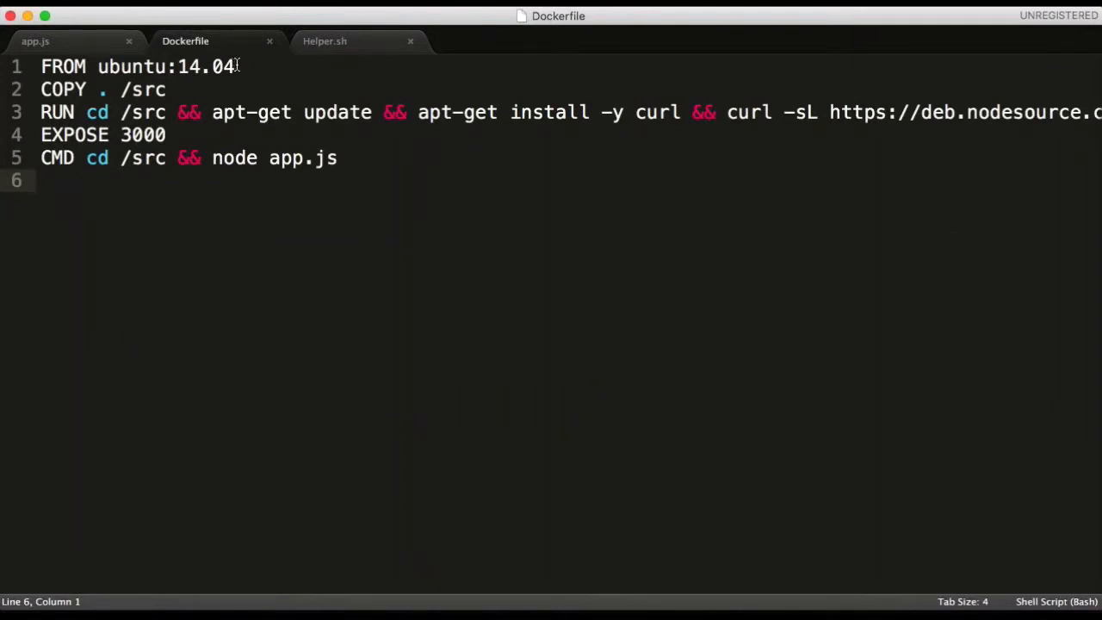
{"action": "mouse_move", "coordinate": [179, 89]}
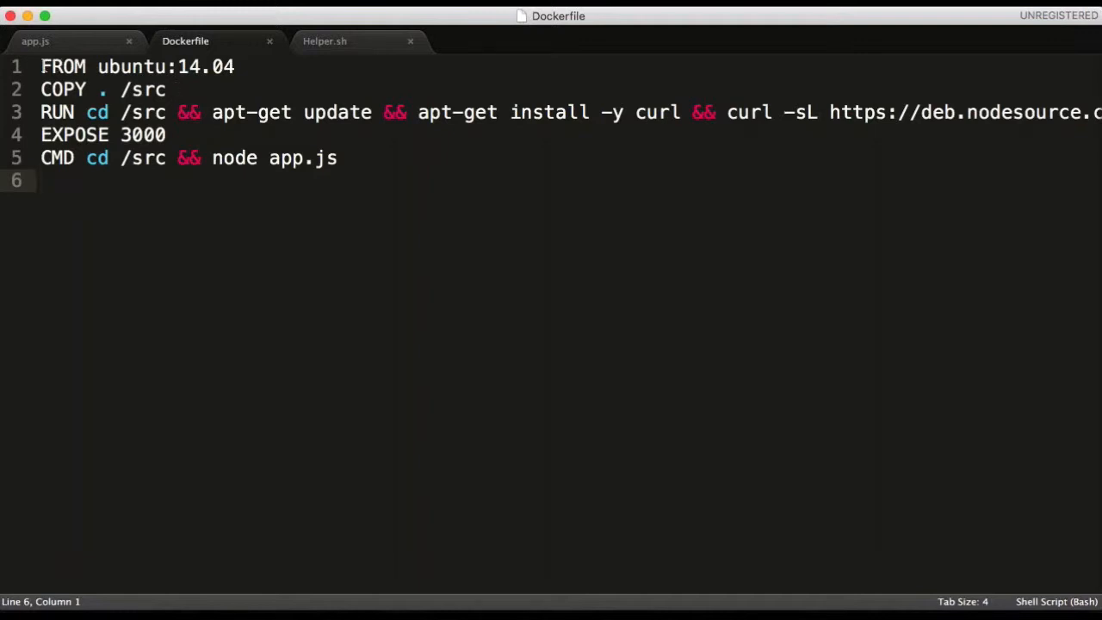
{"action": "triple_click", "coordinate": [137, 67]}
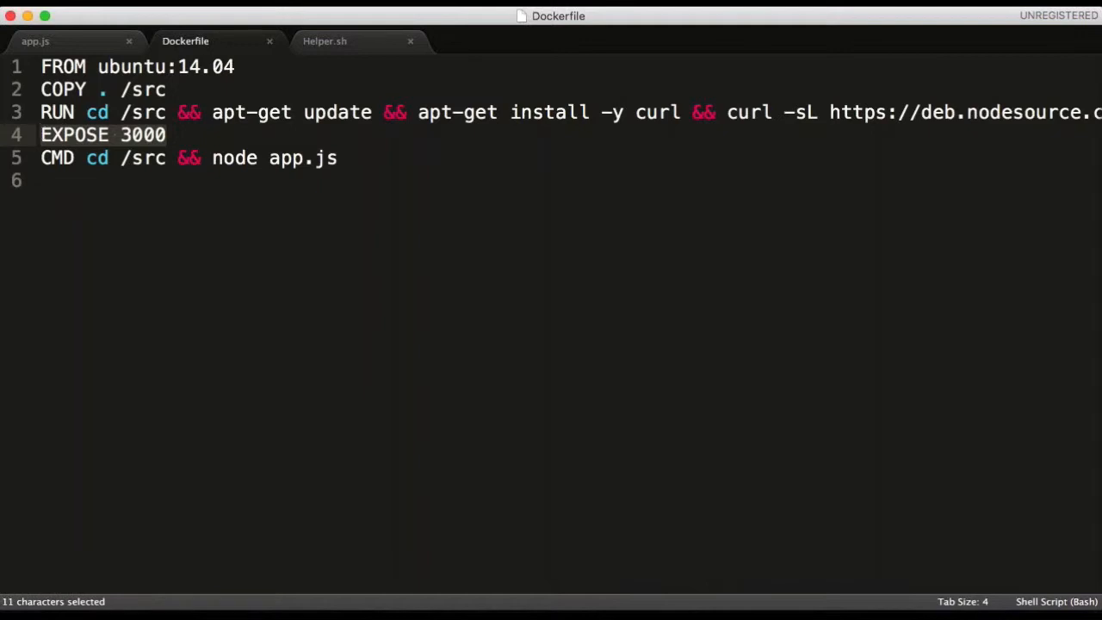
{"action": "left_click", "coordinate": [85, 157]}
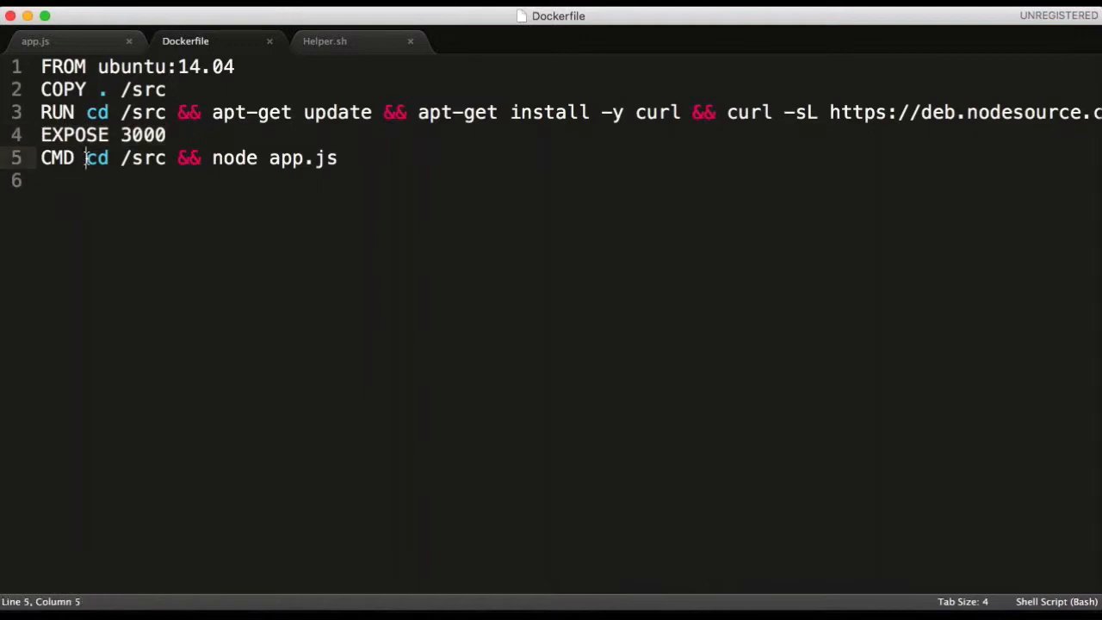
{"action": "left_click_drag", "start_coordinate": [86, 158], "coordinate": [169, 157]}
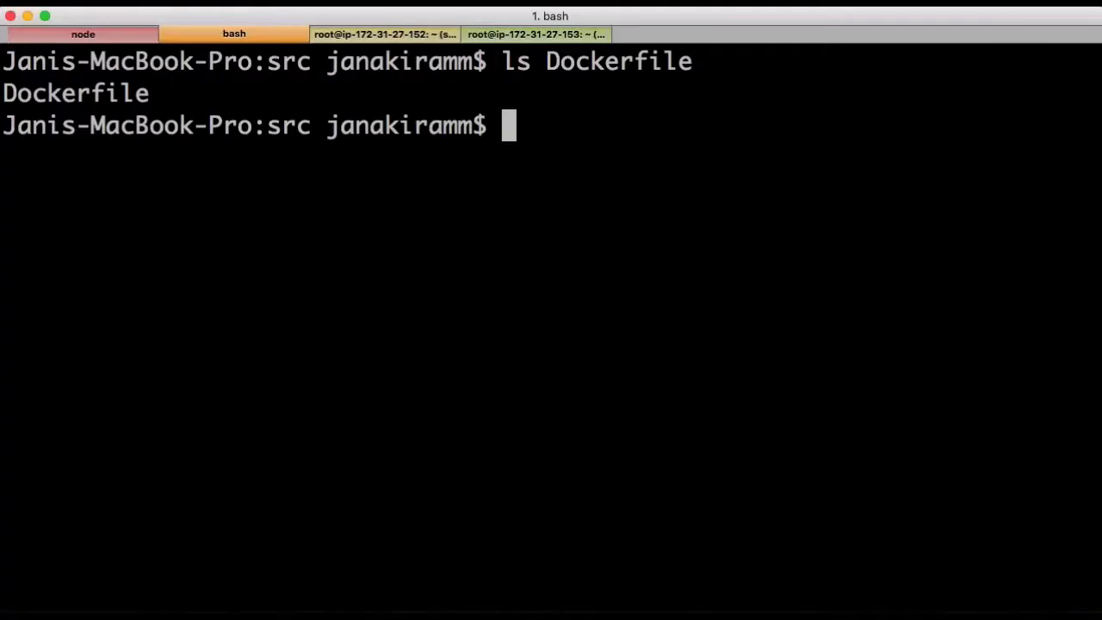
Run docker build from src, tagging the image quay.io/janakiramm/todo:latest
{"action": "type", "text": "dock"}
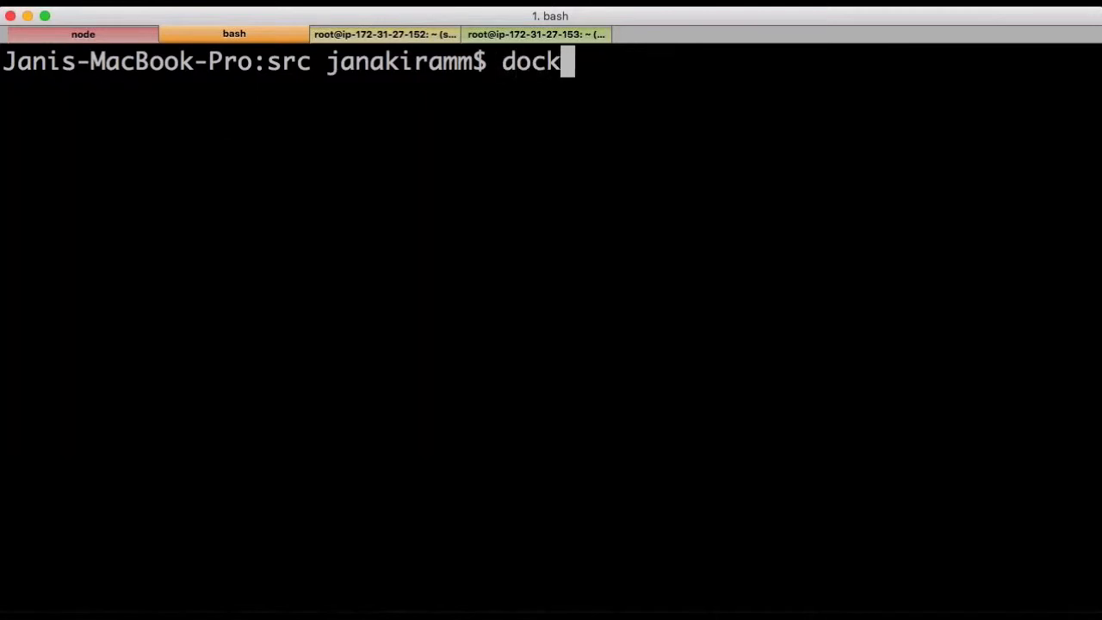
{"action": "type", "text": "er"}
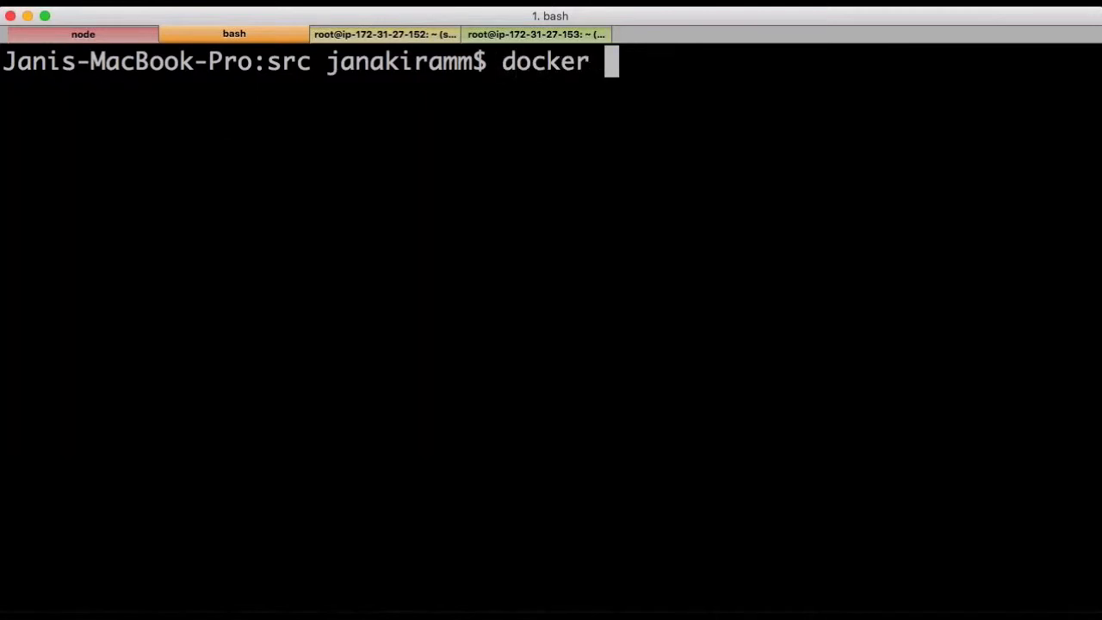
{"action": "type", "text": "build -y"}
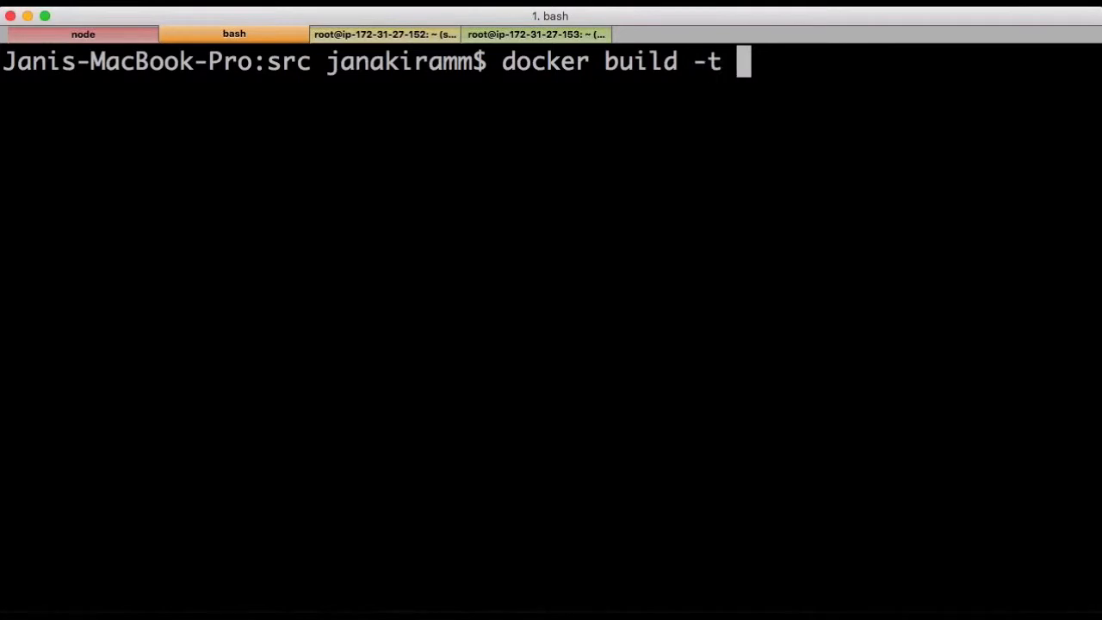
{"action": "type", "text": "quay."}
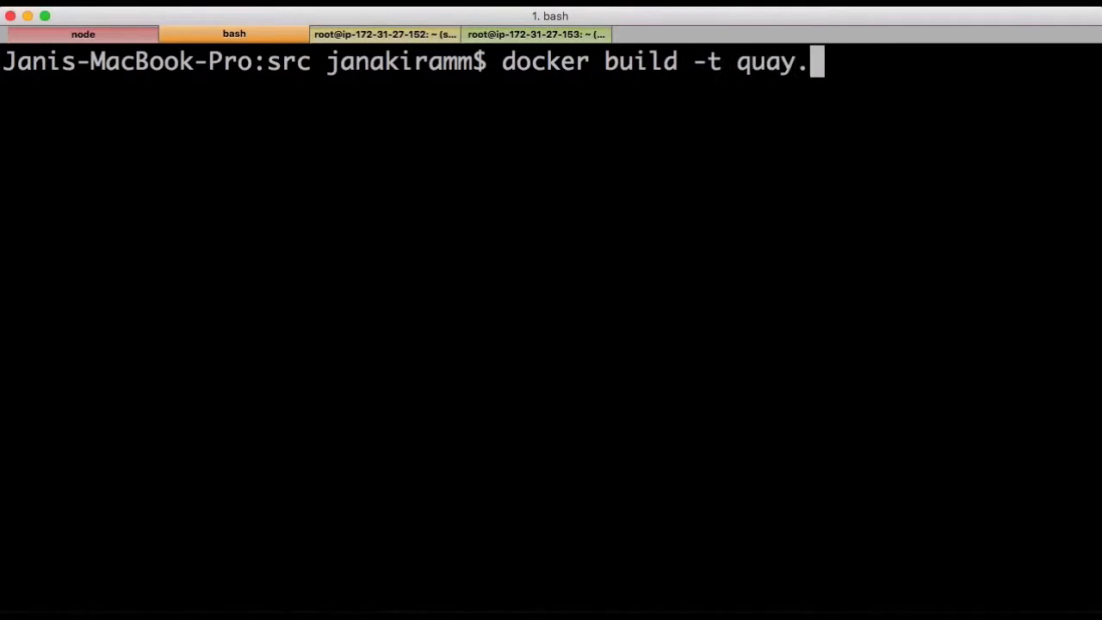
{"action": "type", "text": "io/janak"}
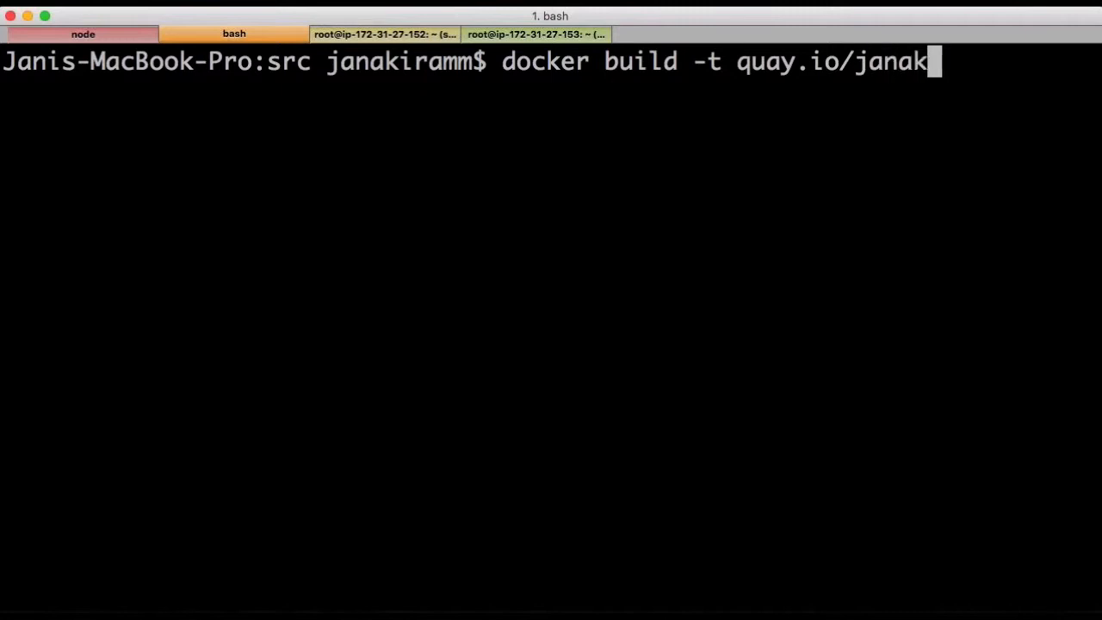
{"action": "type", "text": "iramm/todo:"}
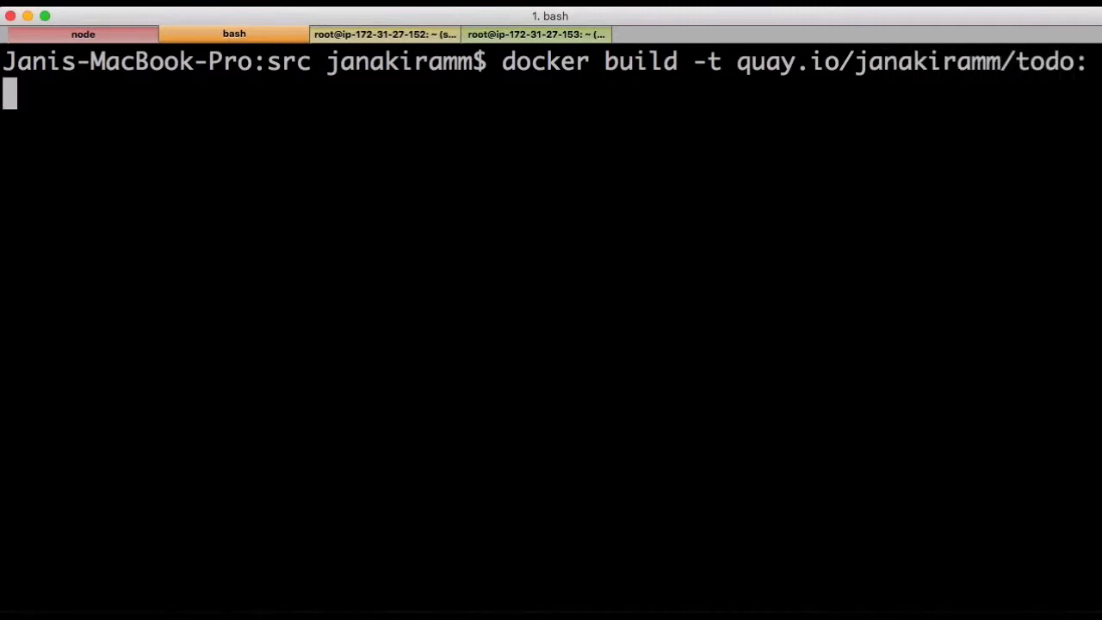
{"action": "type", "text": "latest ."}
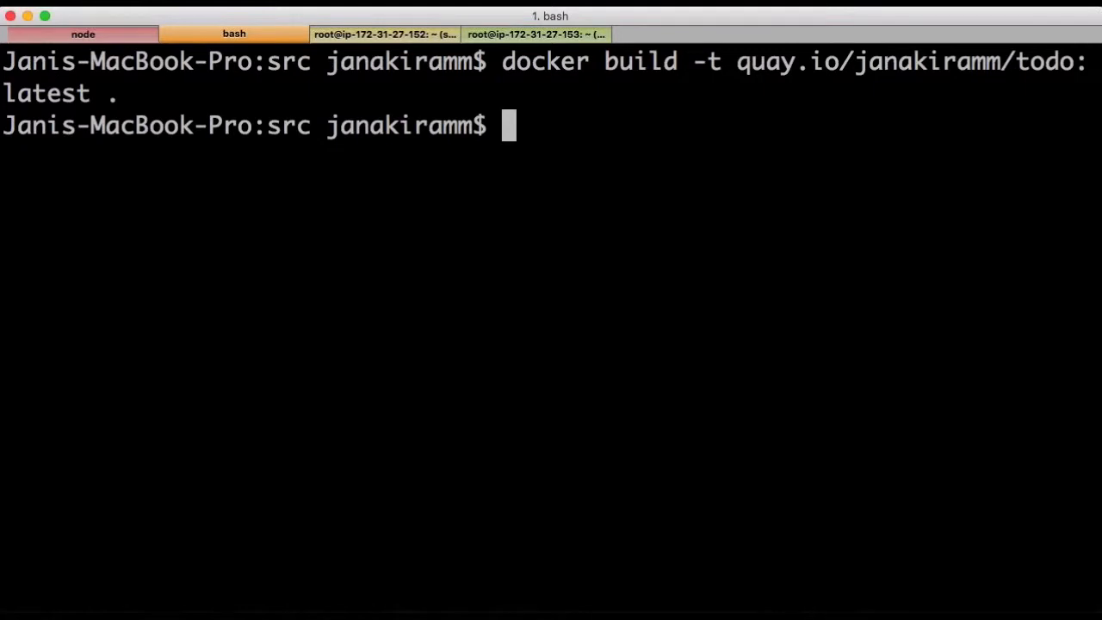
{"action": "type", "text": "dock"}
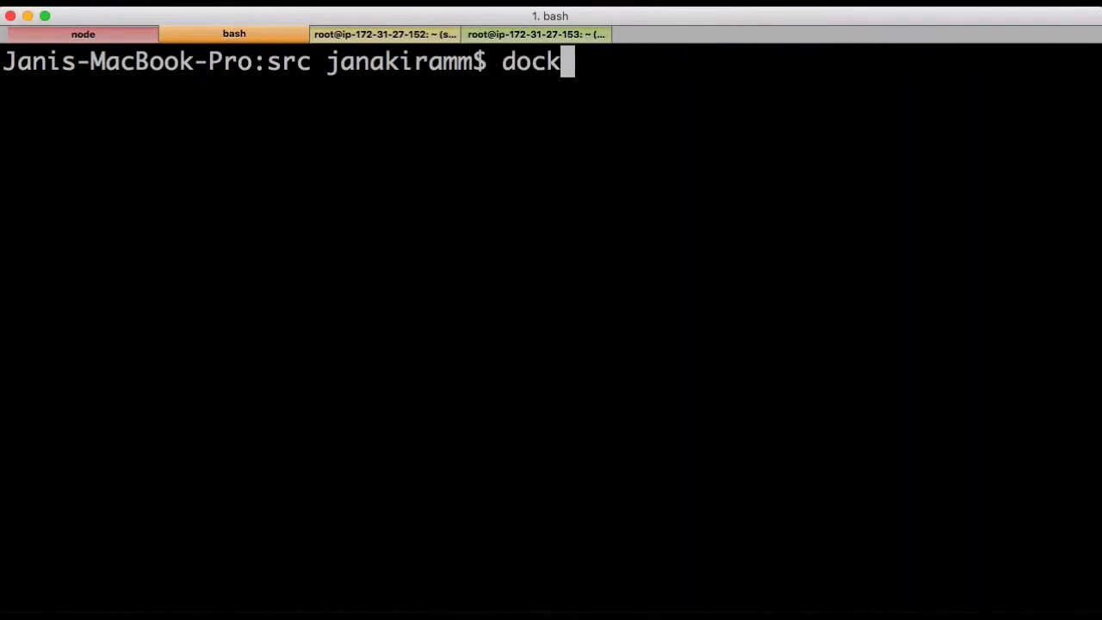
SSH into the dev Docker machine as root and list its Docker images
{"action": "type", "text": "er-"}
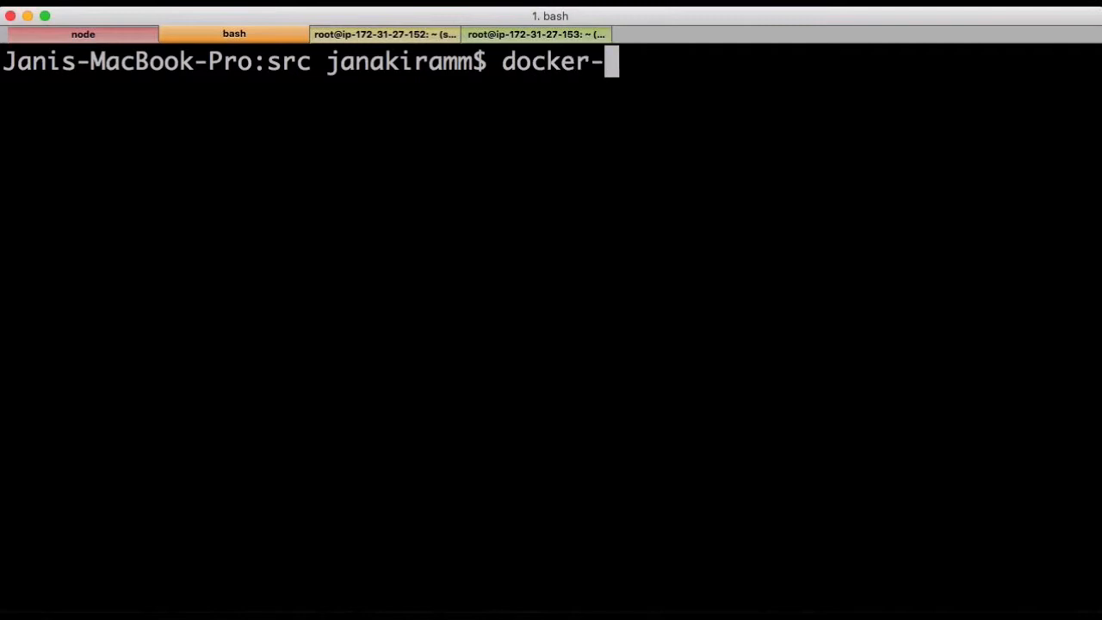
{"action": "type", "text": "machine"}
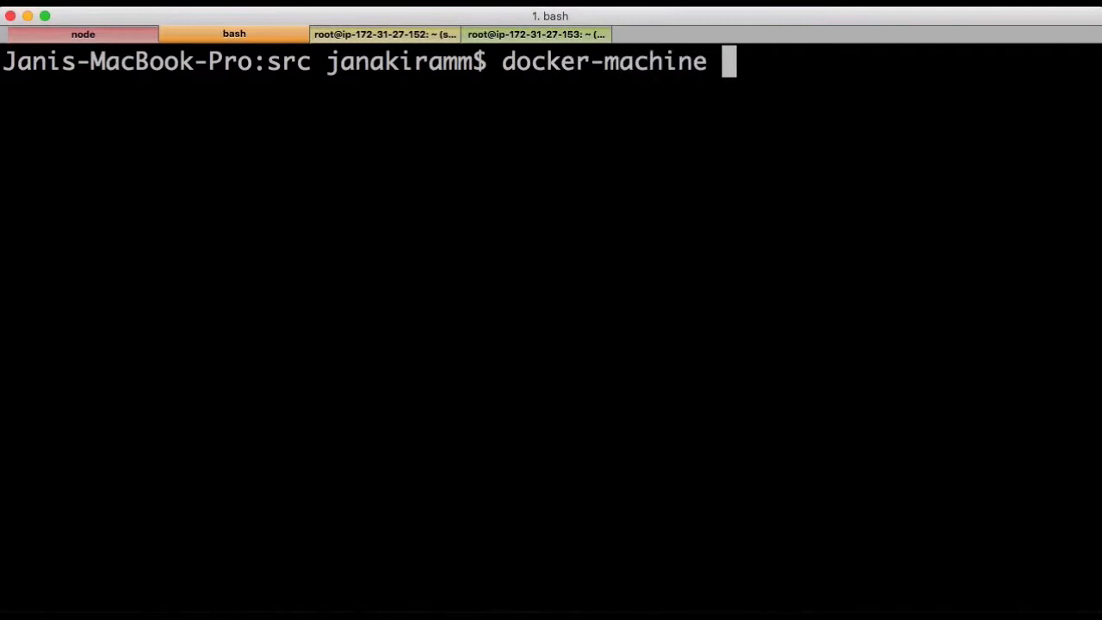
{"action": "type", "text": "ssh dev"}
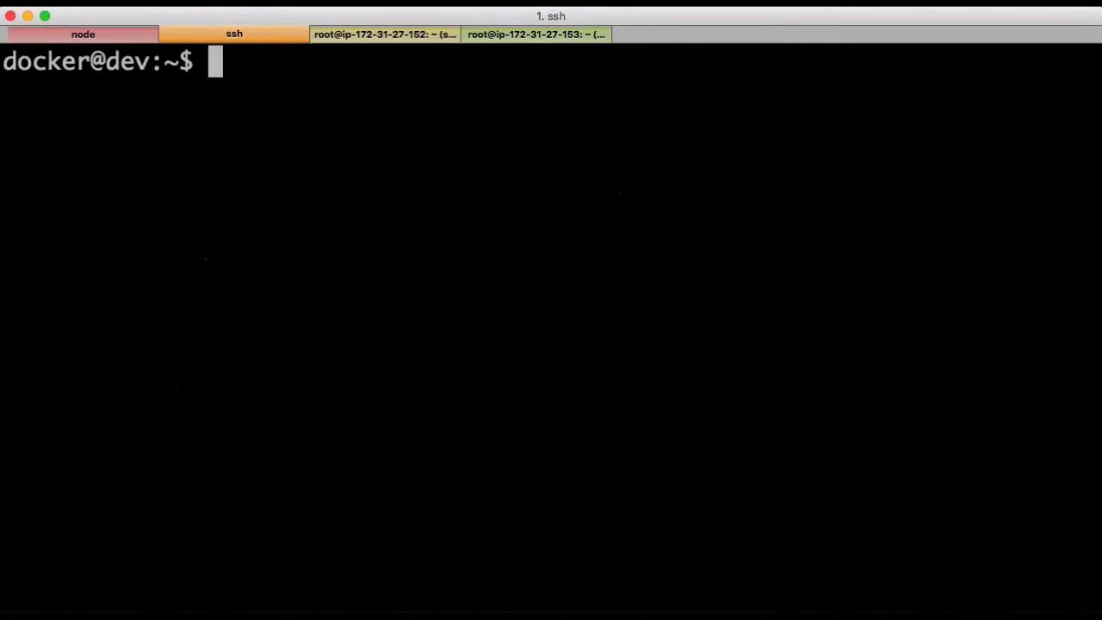
{"action": "type", "text": "sud"}
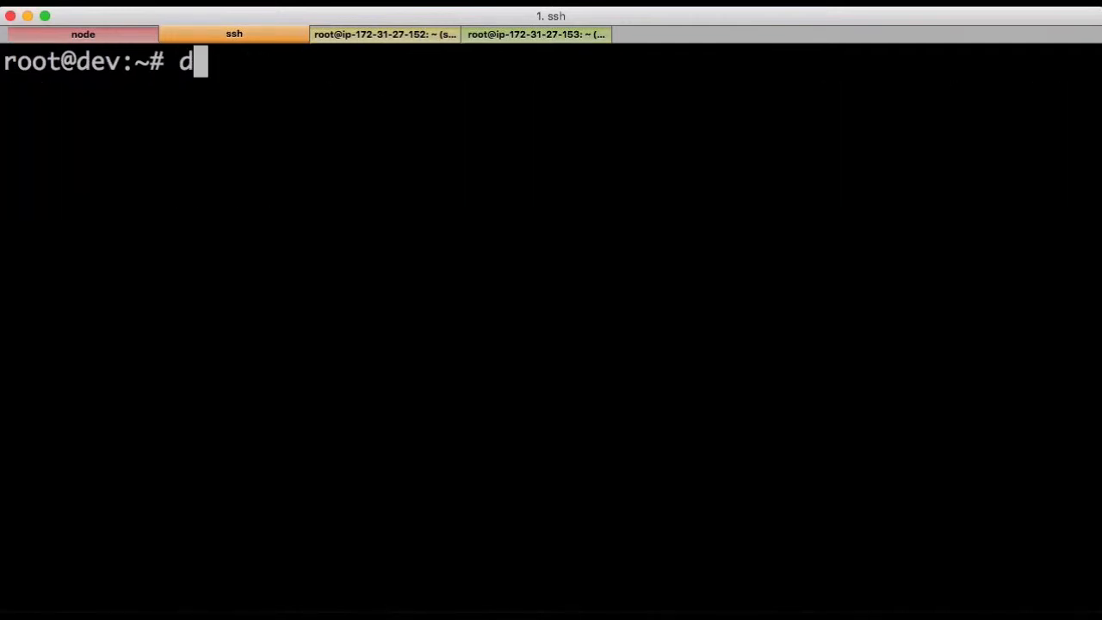
{"action": "type", "text": "ocker images"}
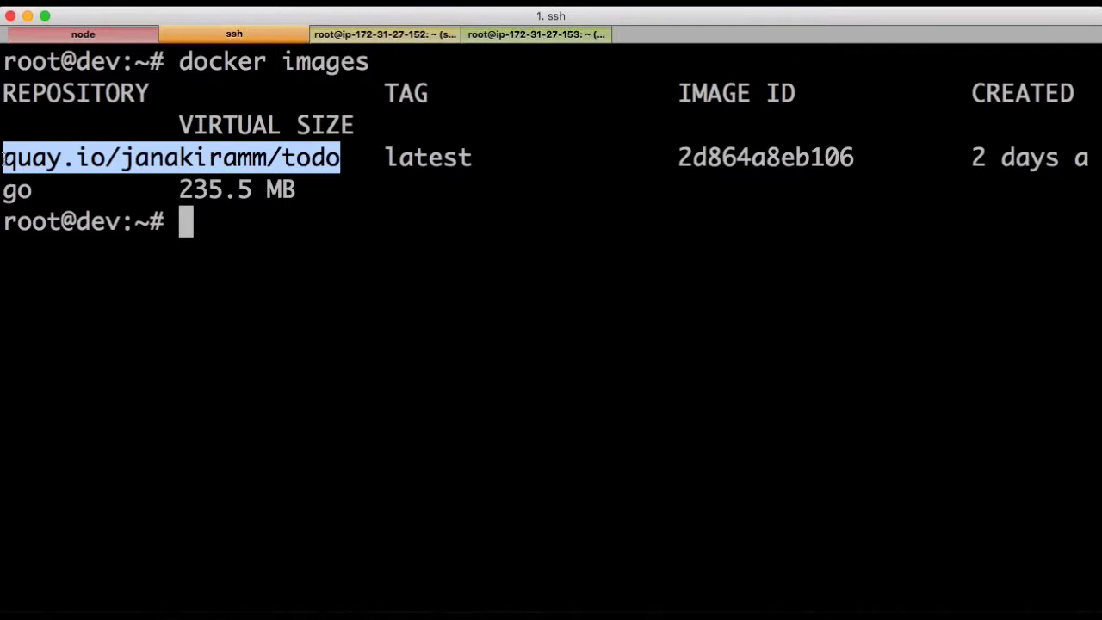
Highlight the quay.io/janakiramm/todo image name and push it to Quay.io
{"action": "double_click", "coordinate": [193, 157]}
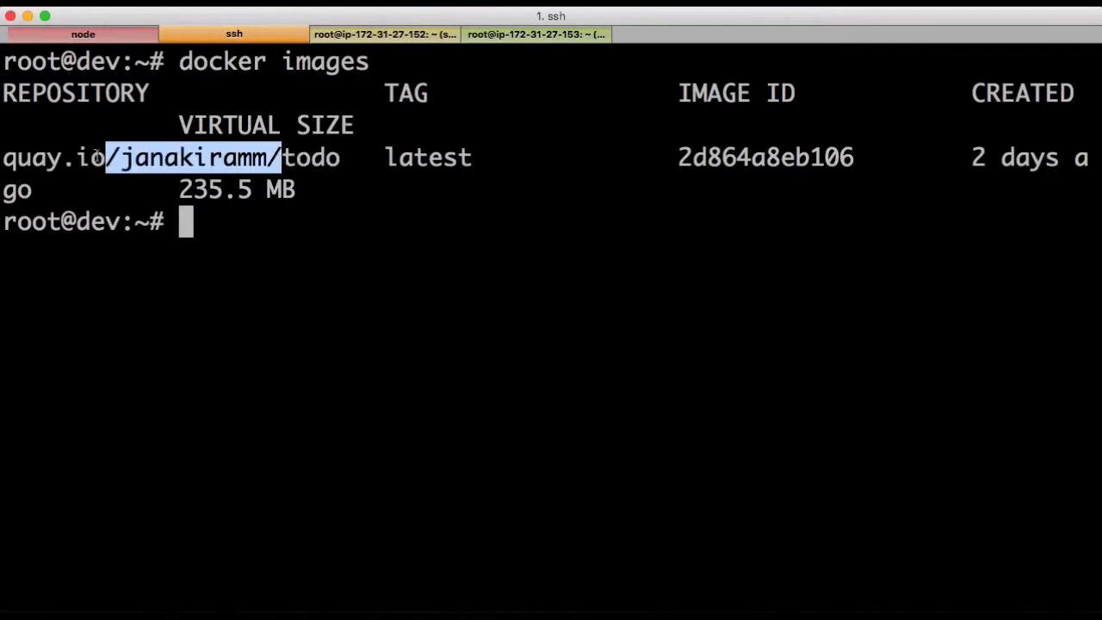
{"action": "left_click_drag", "start_coordinate": [112, 157], "coordinate": [8, 156]}
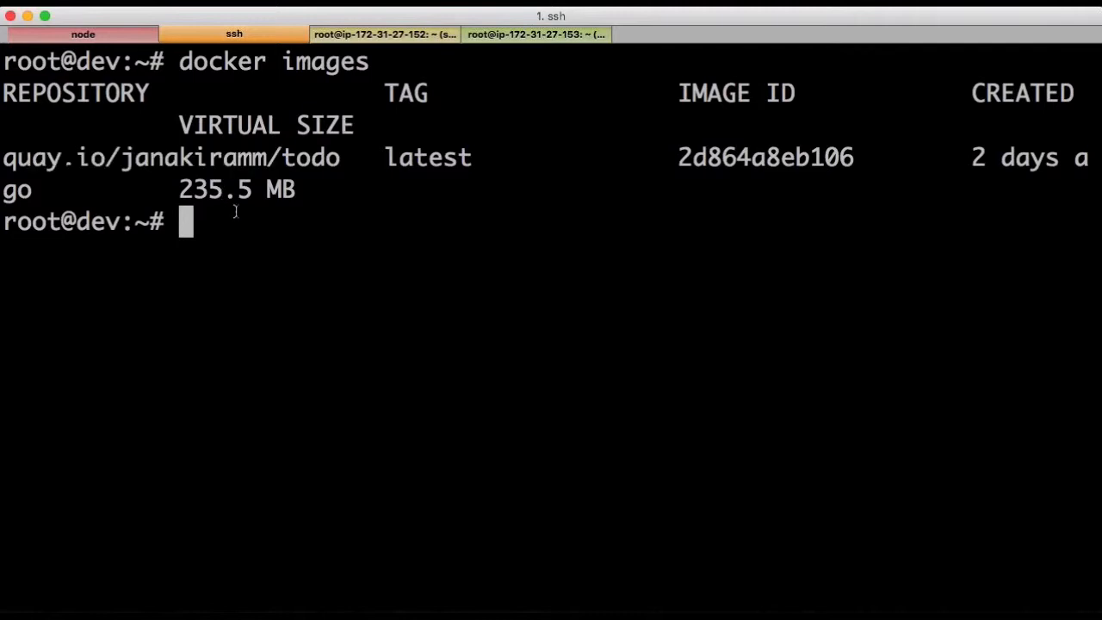
{"action": "type", "text": "docker push quay.io/janakiramm/todo"}
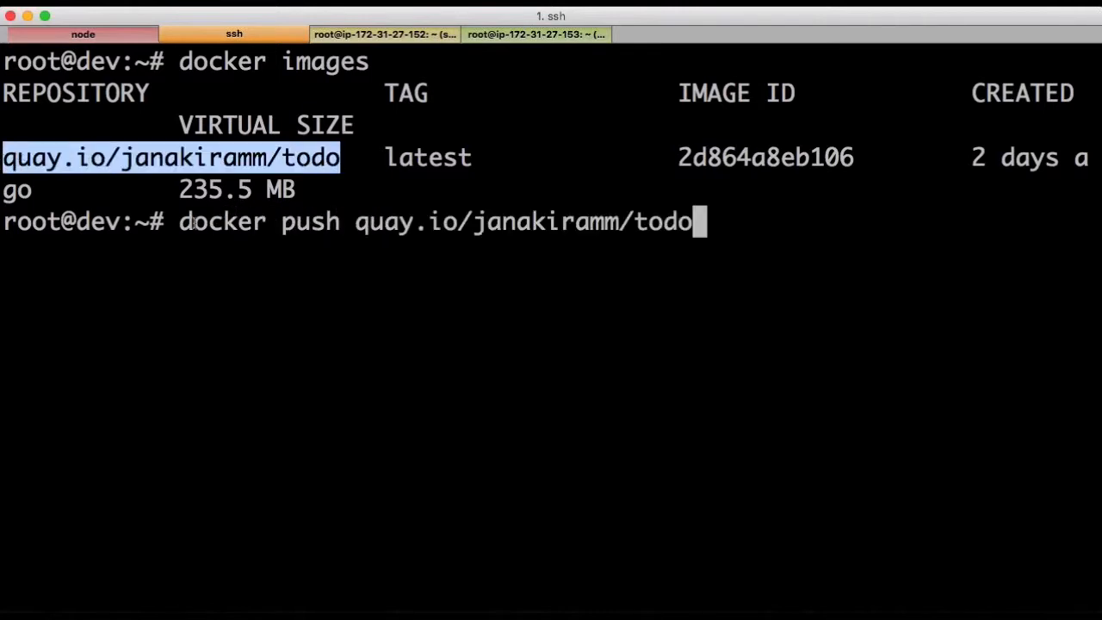
{"action": "mouse_move", "coordinate": [351, 300]}
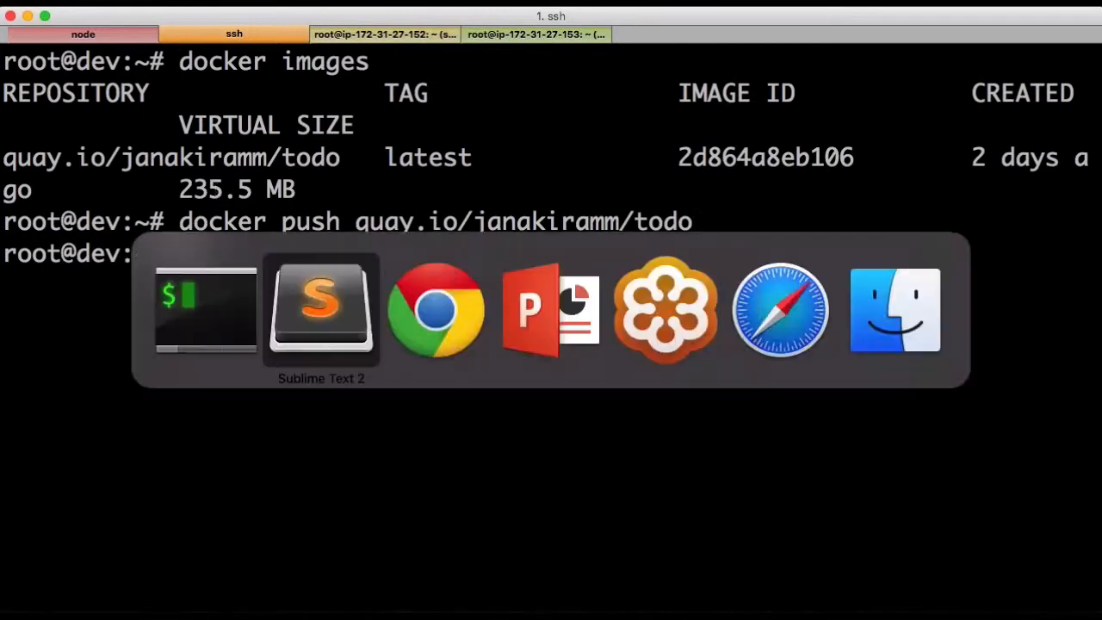
Open the janakiramm/todo repository on Quay.io and view its push and pull counts
{"action": "left_click", "coordinate": [205, 310]}
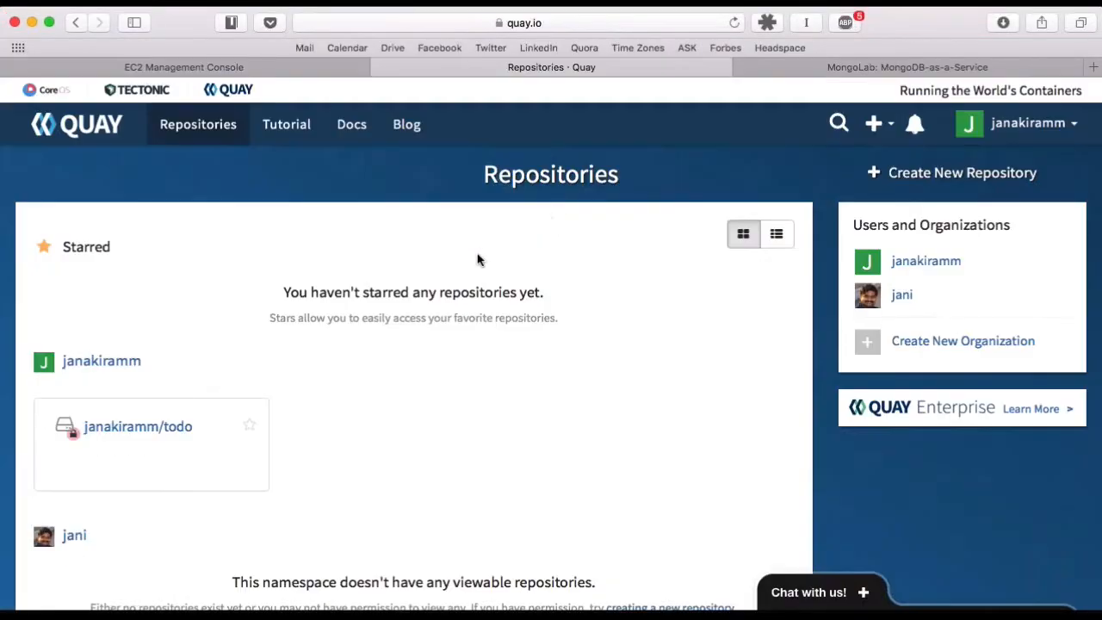
{"action": "mouse_move", "coordinate": [395, 253]}
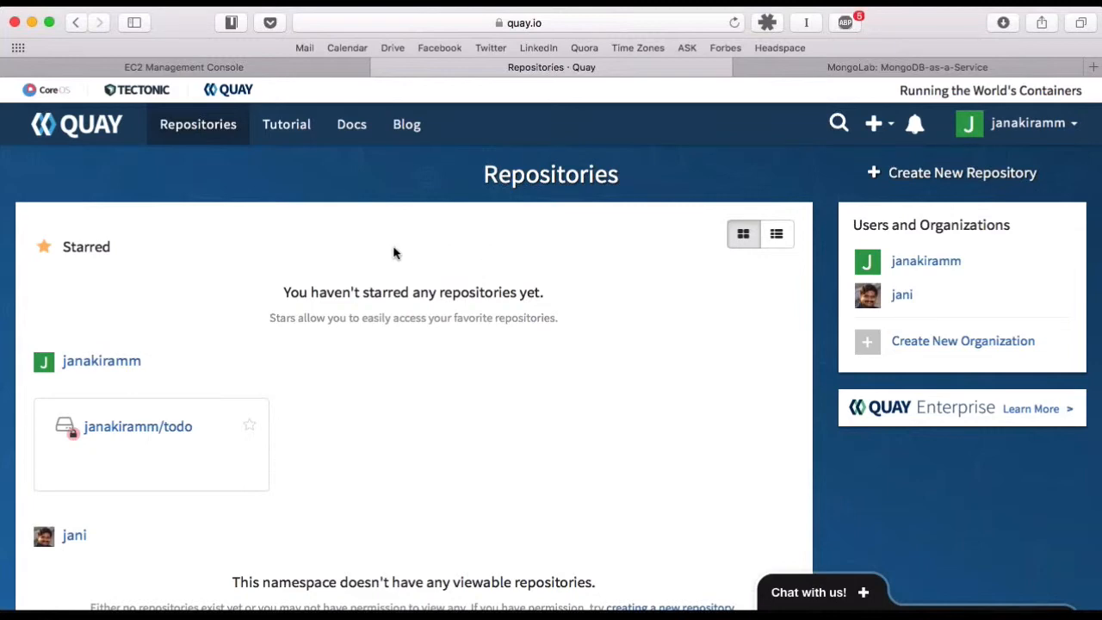
{"action": "scroll", "scroll_direction": "down", "scroll_amount": 3}
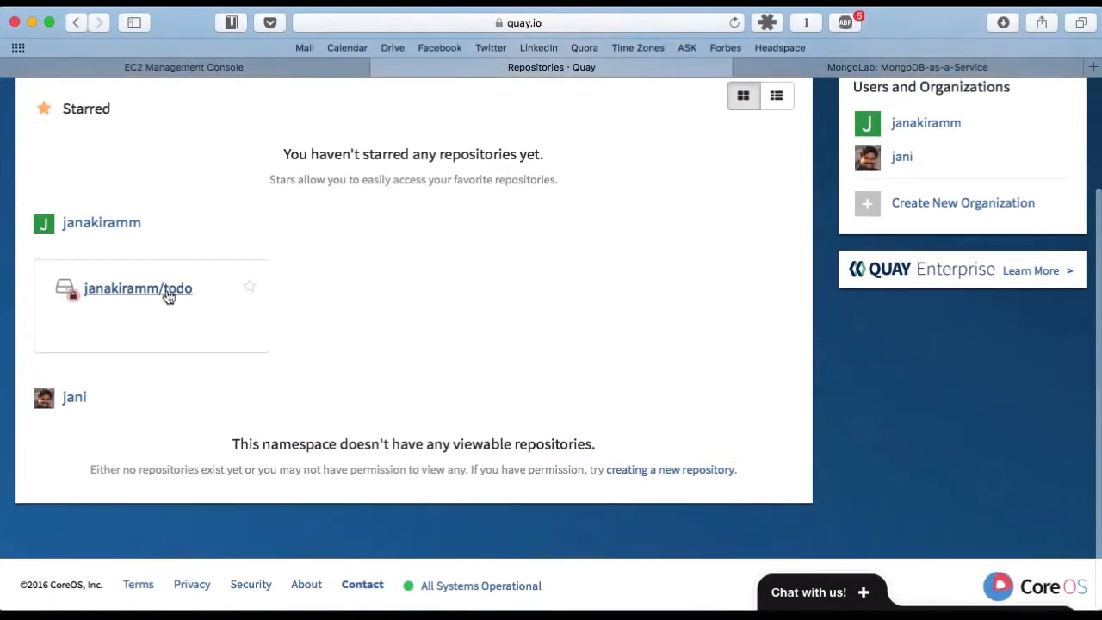
{"action": "left_click", "coordinate": [137, 288]}
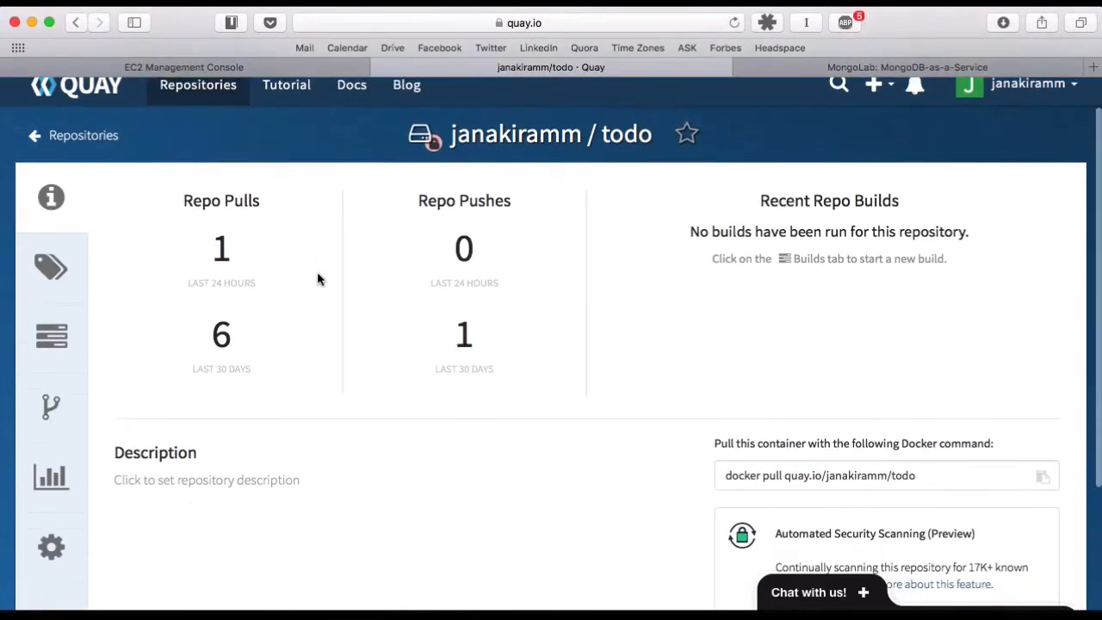
{"action": "scroll", "scroll_direction": "down", "scroll_amount": 3}
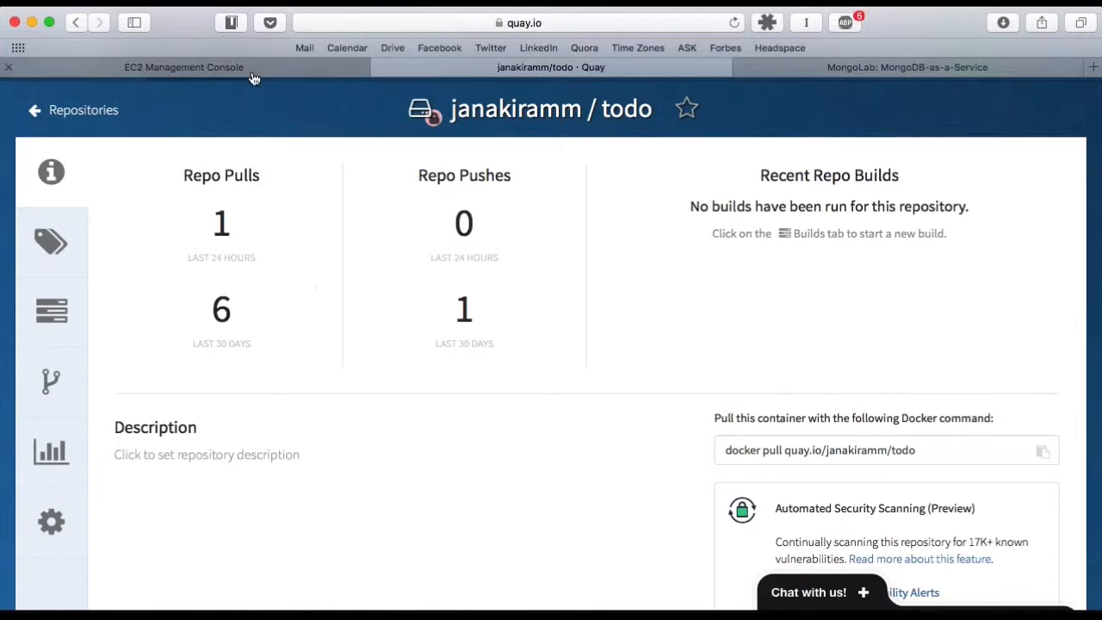
View the EC2 Instances list with its two Singapore-region instances
{"action": "left_click", "coordinate": [183, 67]}
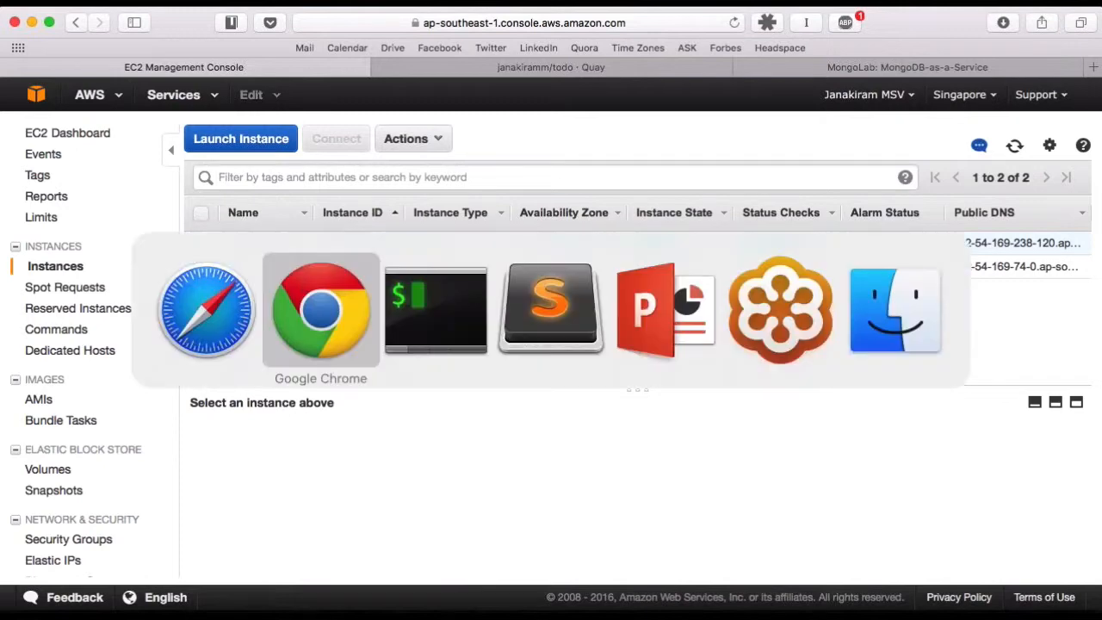
{"action": "mouse_move", "coordinate": [436, 310]}
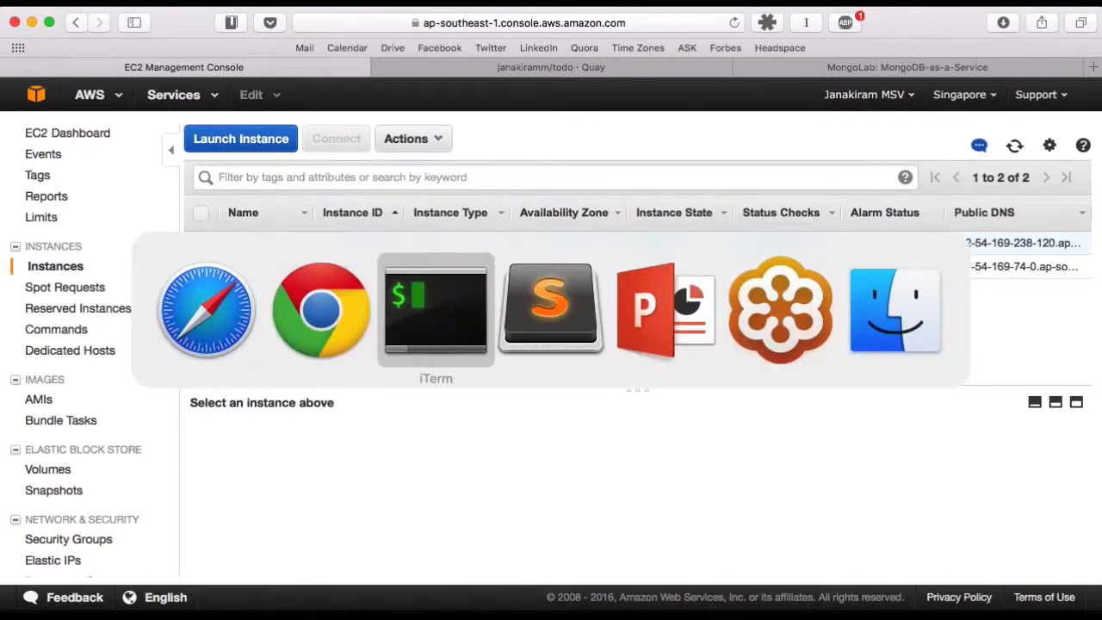
{"action": "left_click", "coordinate": [435, 310]}
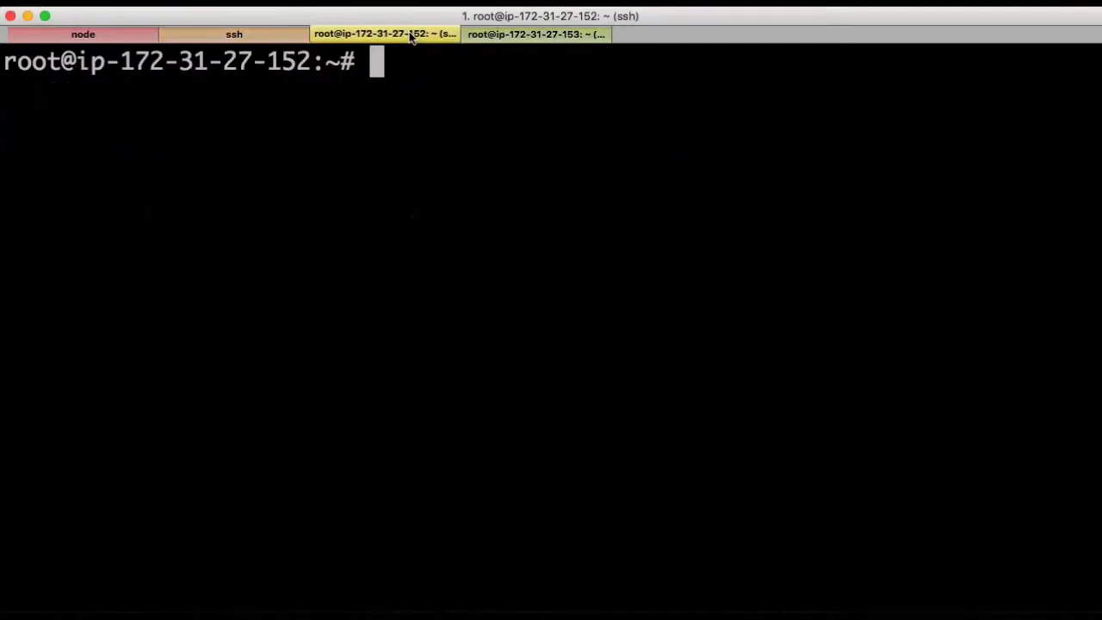
{"action": "type", "text": "docker"}
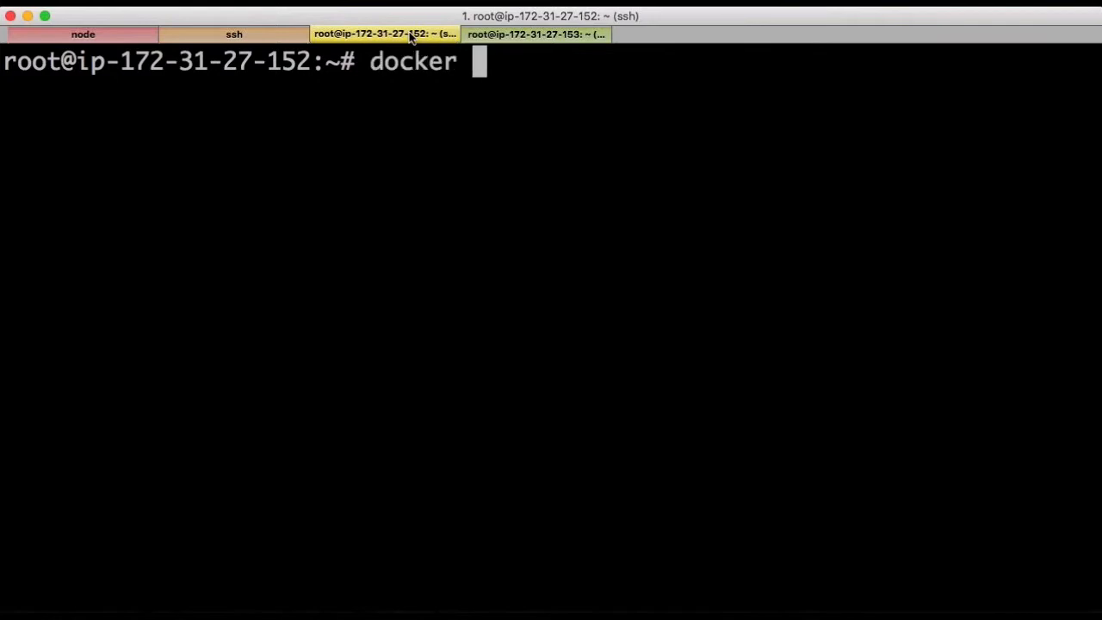
{"action": "type", "text": "-v"}
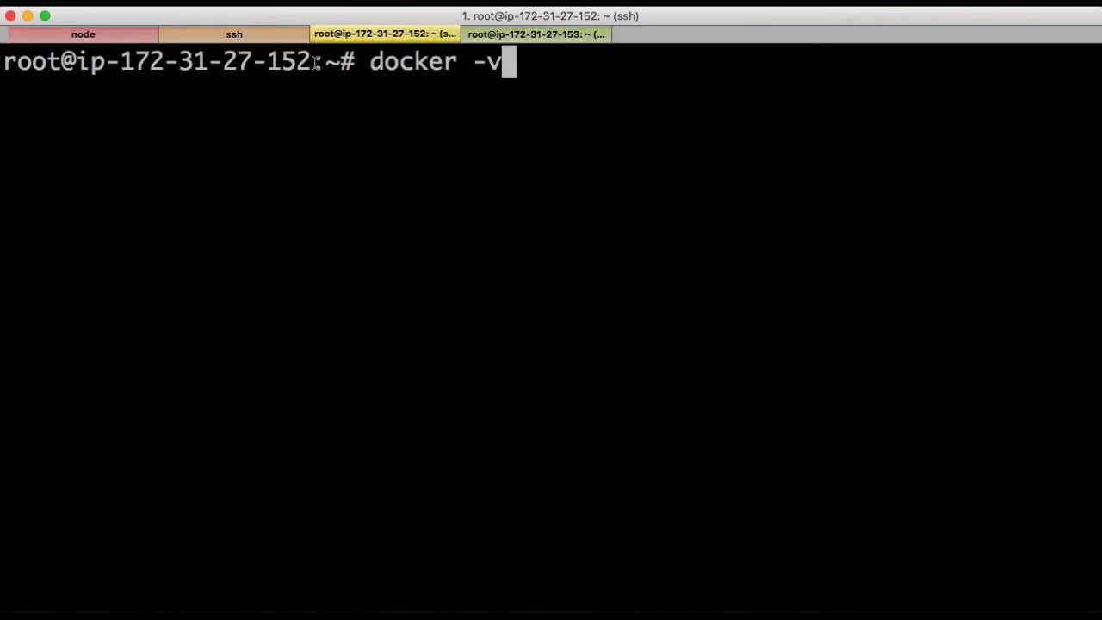
{"action": "mouse_move", "coordinate": [305, 79]}
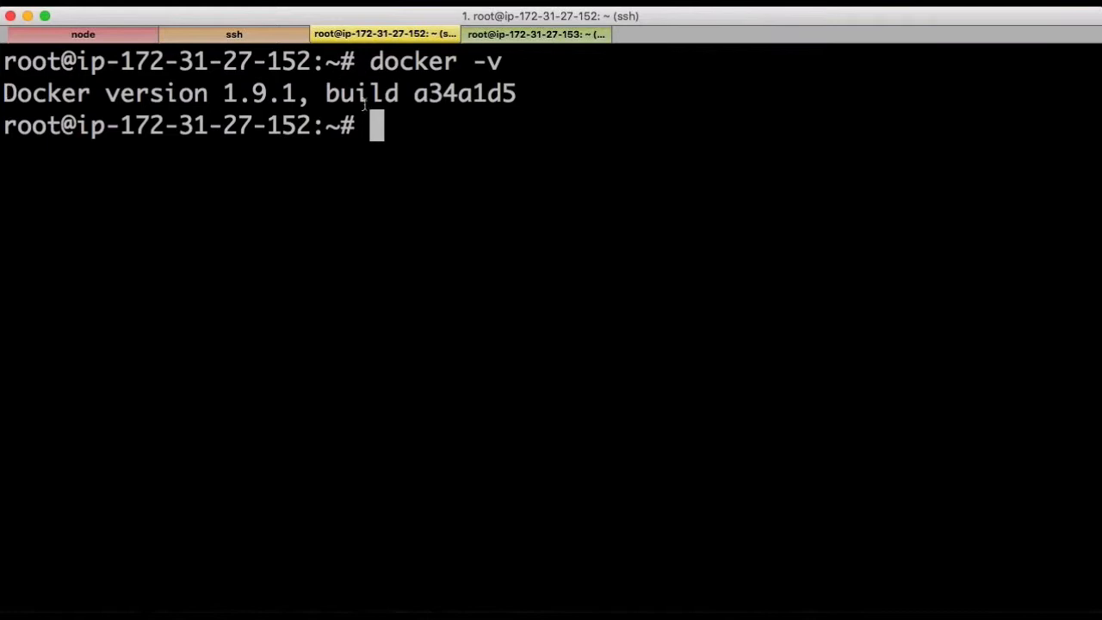
{"action": "type", "text": "docker pull"}
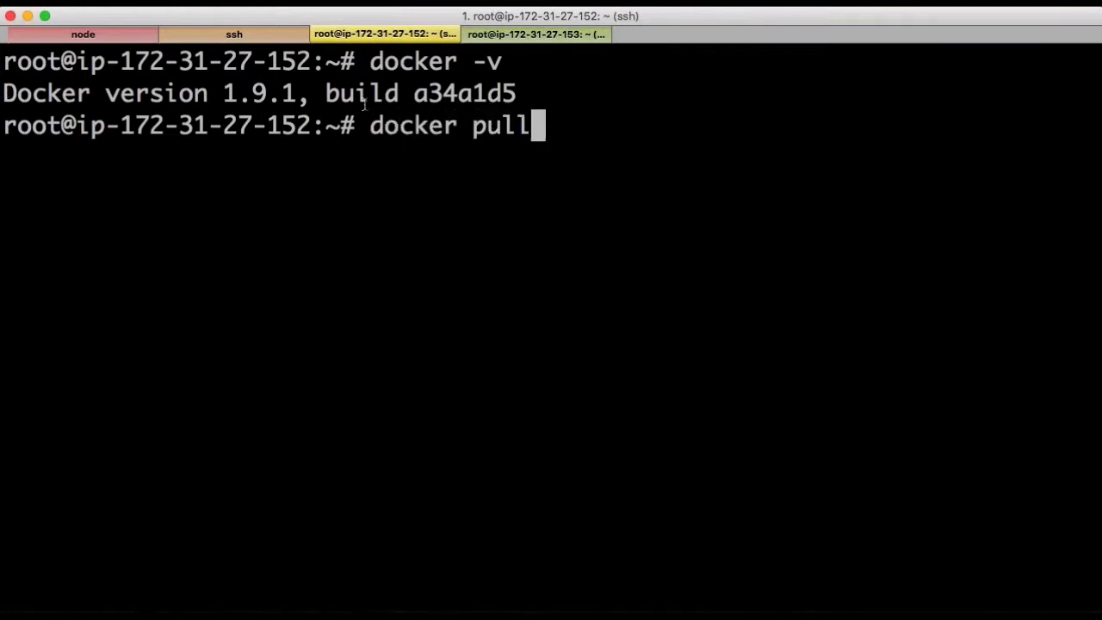
{"action": "type", "text": "quay."}
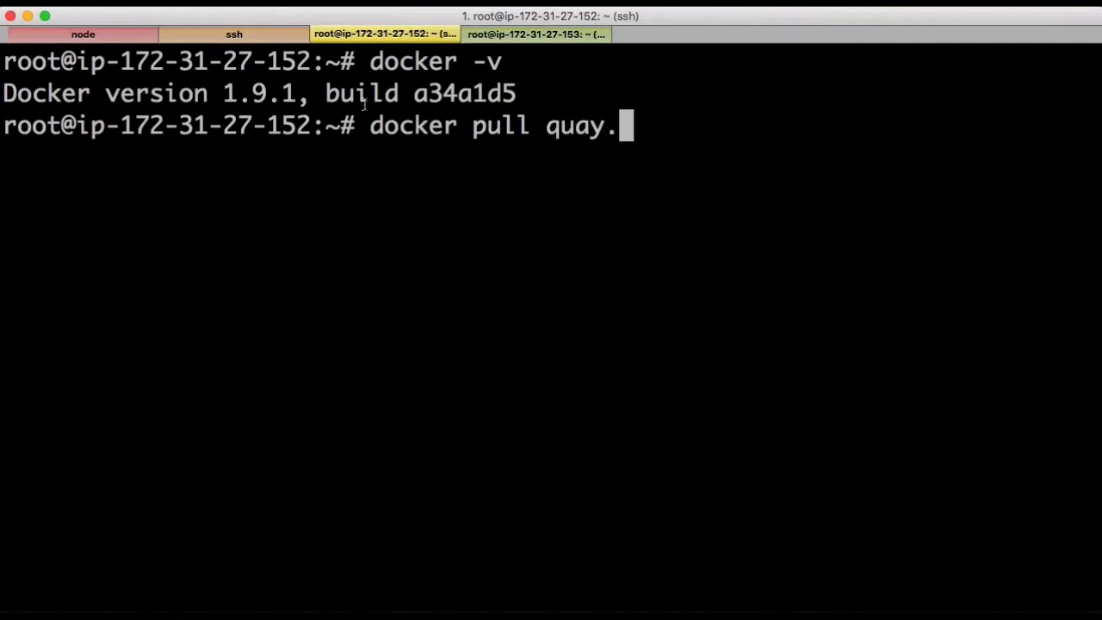
{"action": "type", "text": "io/janakiram"}
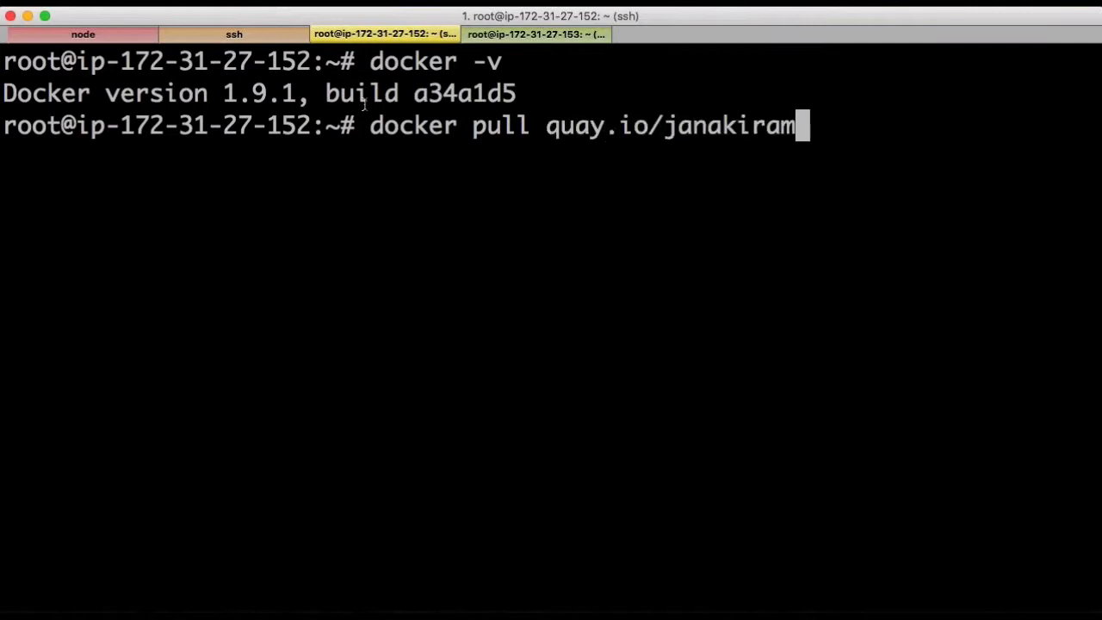
{"action": "type", "text": "m/todo"}
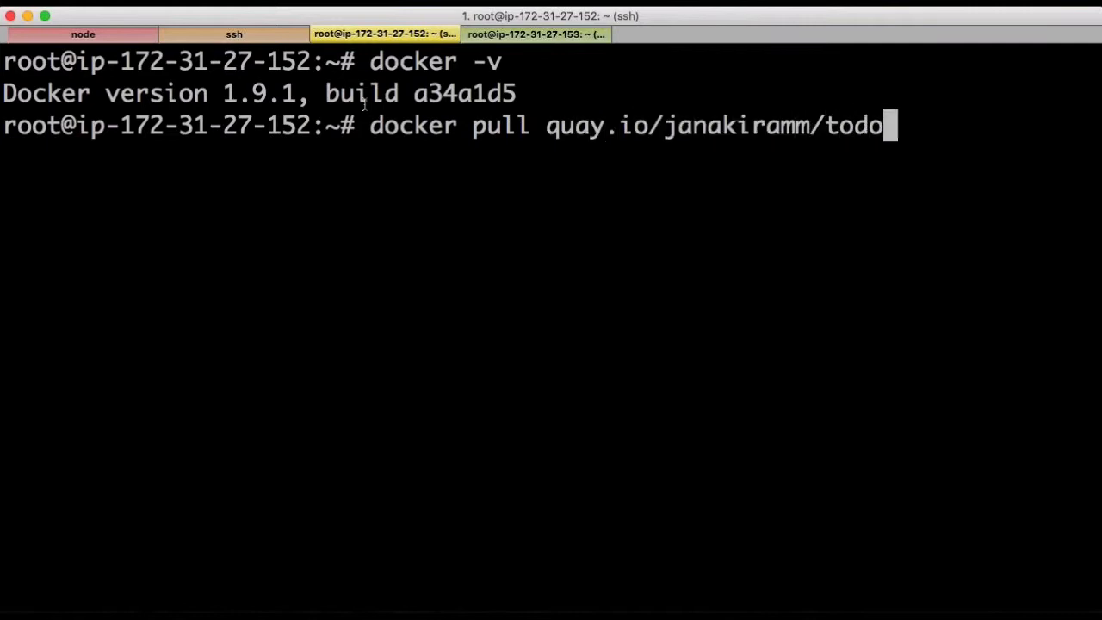
{"action": "type", "text": ":latest^C"}
{"action": "type", "text": "docker images"}
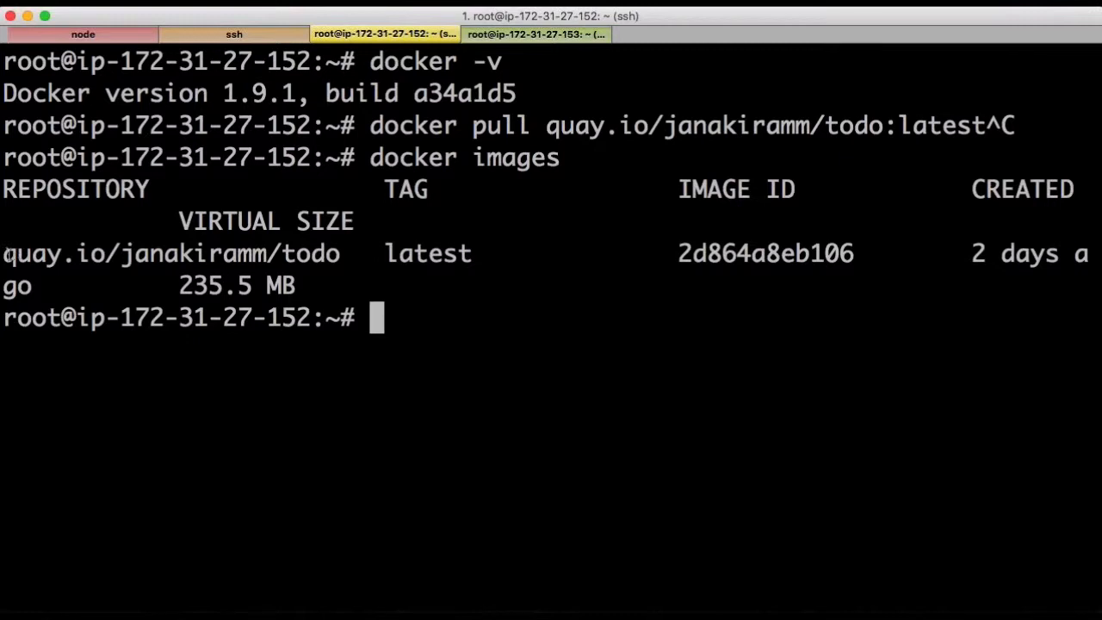
Highlight the pulled todo image name, then clear the first instance's session
{"action": "double_click", "coordinate": [172, 252]}
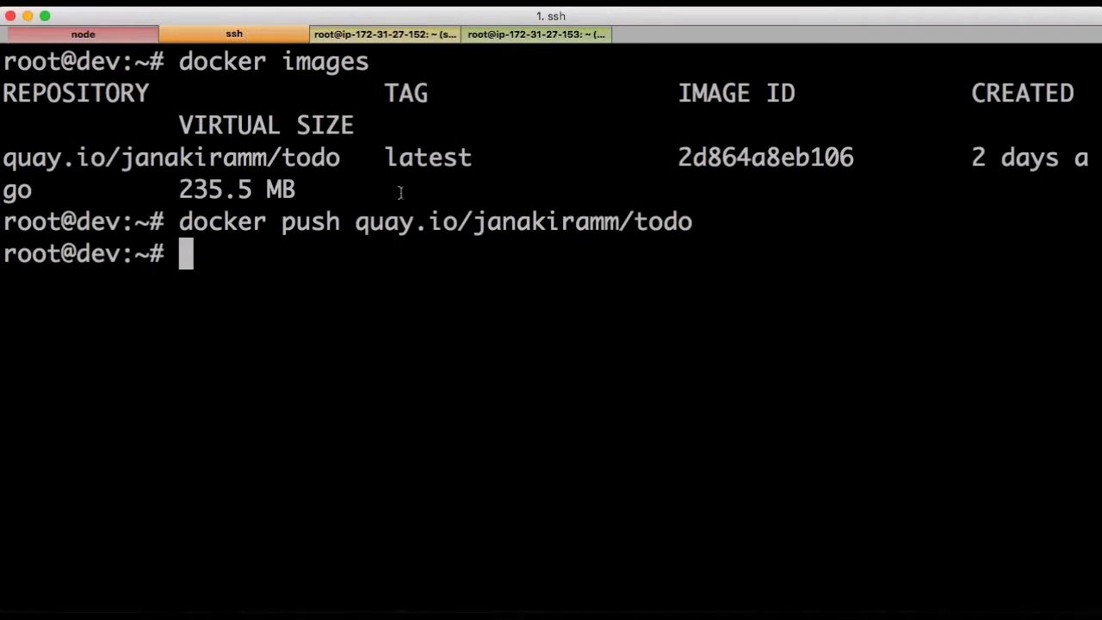
{"action": "double_click", "coordinate": [170, 156]}
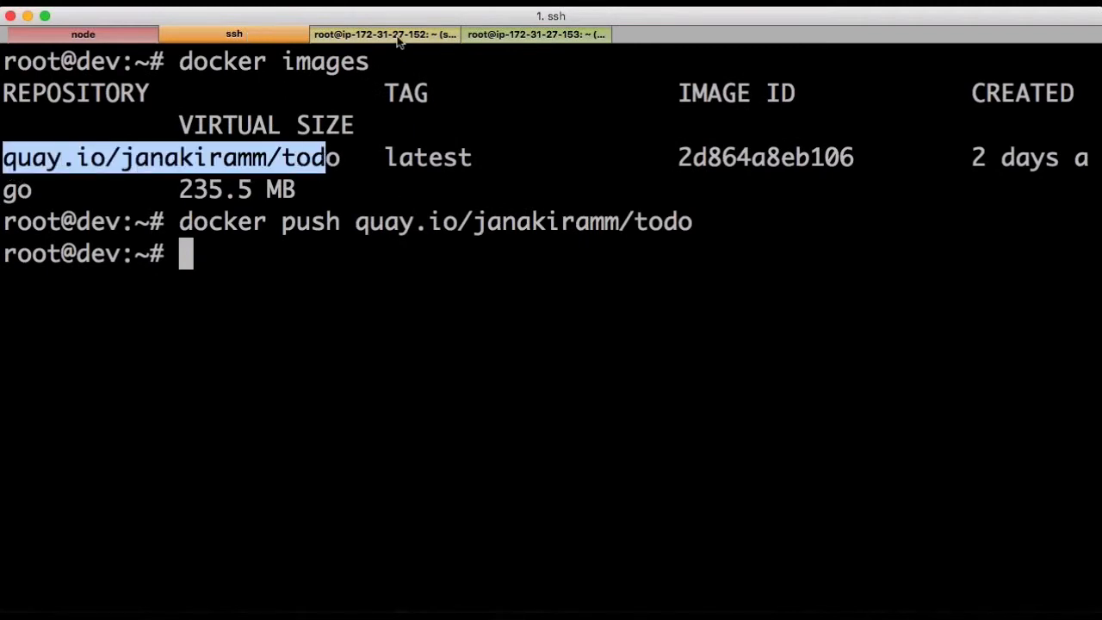
{"action": "left_click", "coordinate": [384, 34]}
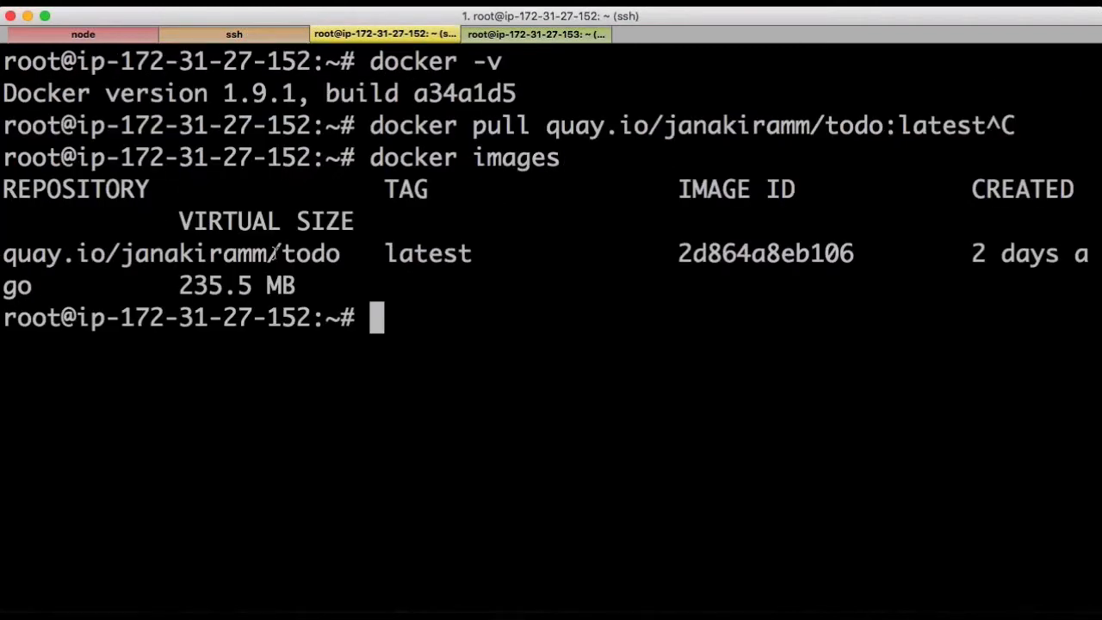
{"action": "type", "text": "clea"}
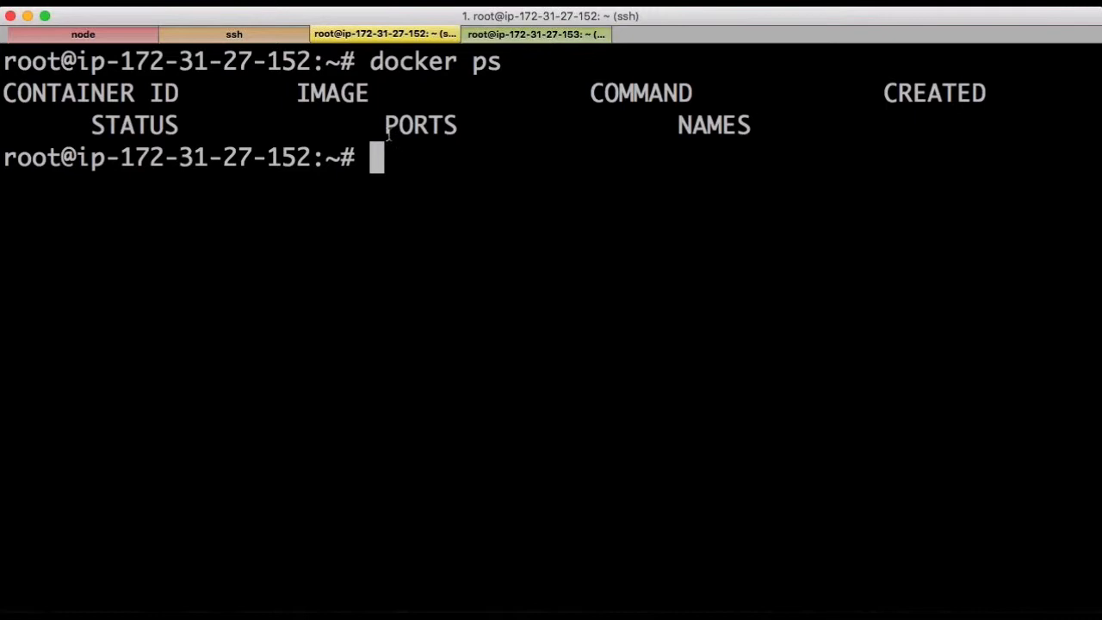
Run the todo image detached on port 80:3000 with NODE_ENV=production, then list containers
{"action": "key", "text": "cmd+tab"}
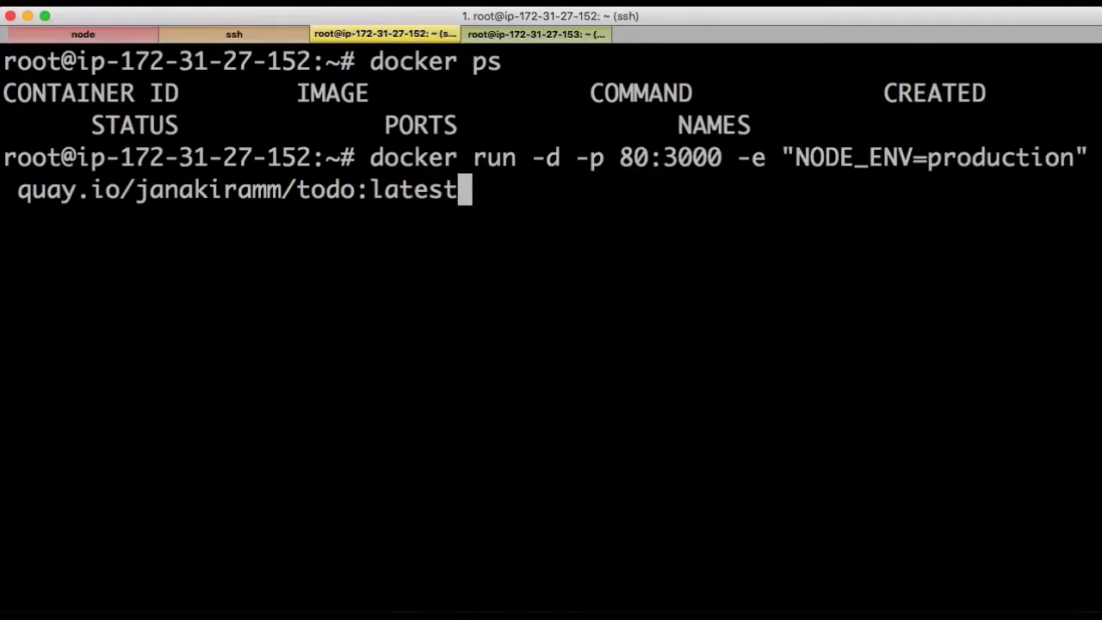
{"action": "double_click", "coordinate": [551, 158]}
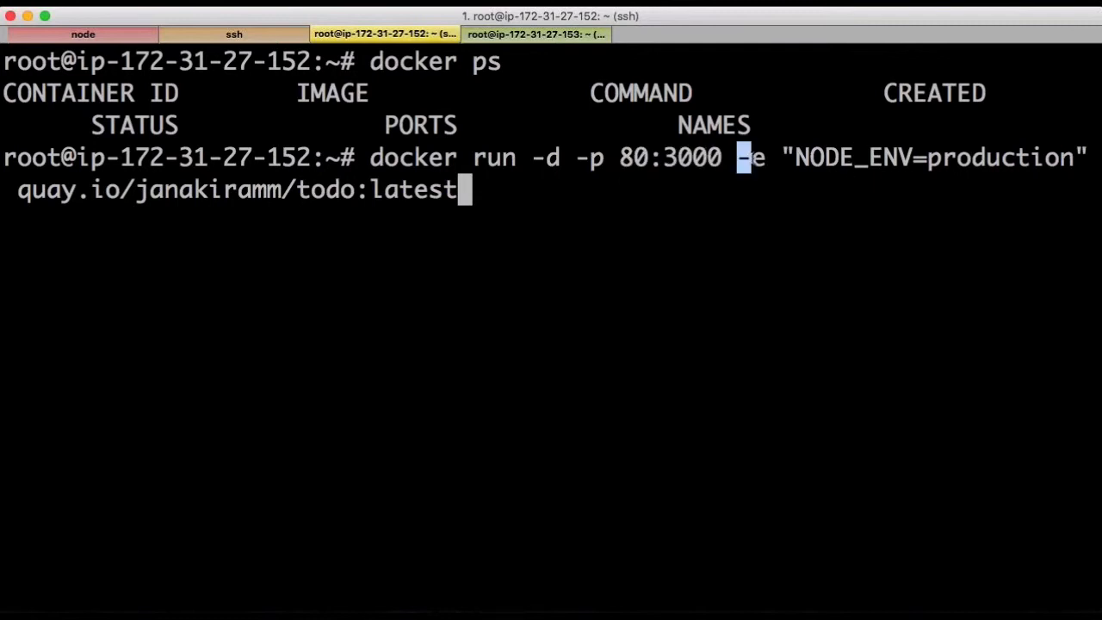
{"action": "left_click_drag", "start_coordinate": [737, 157], "coordinate": [1087, 157]}
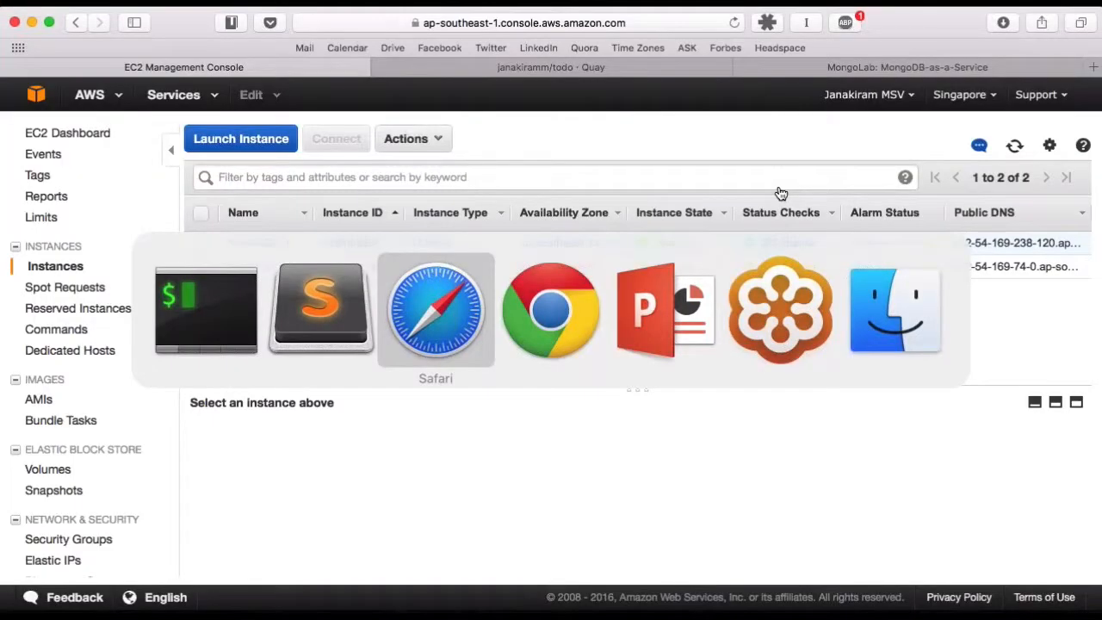
{"action": "left_click", "coordinate": [906, 67]}
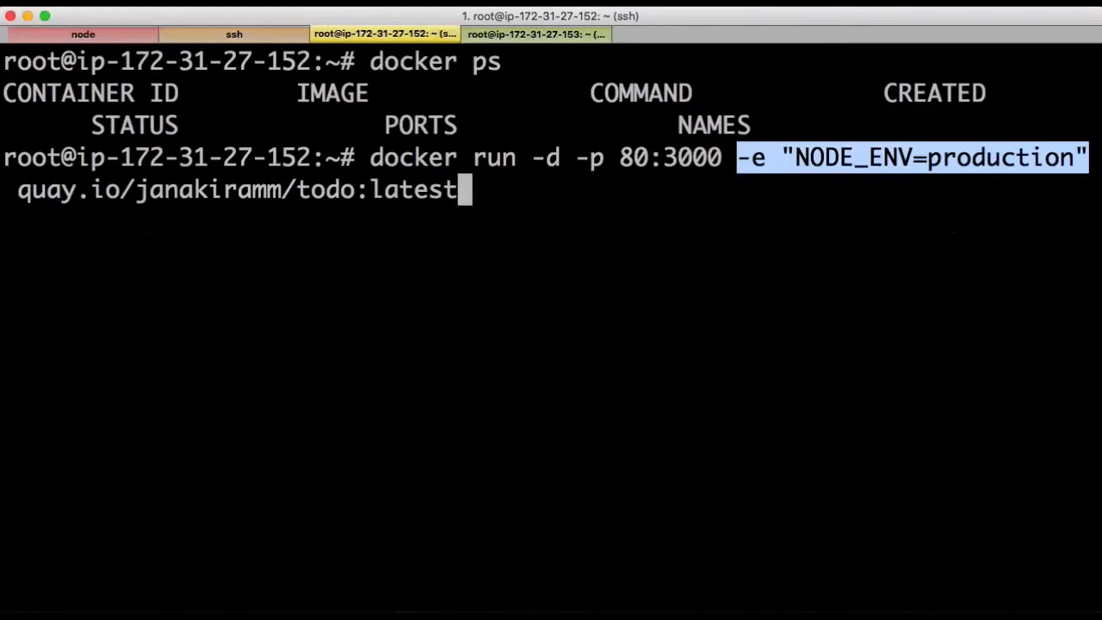
{"action": "mouse_move", "coordinate": [444, 220]}
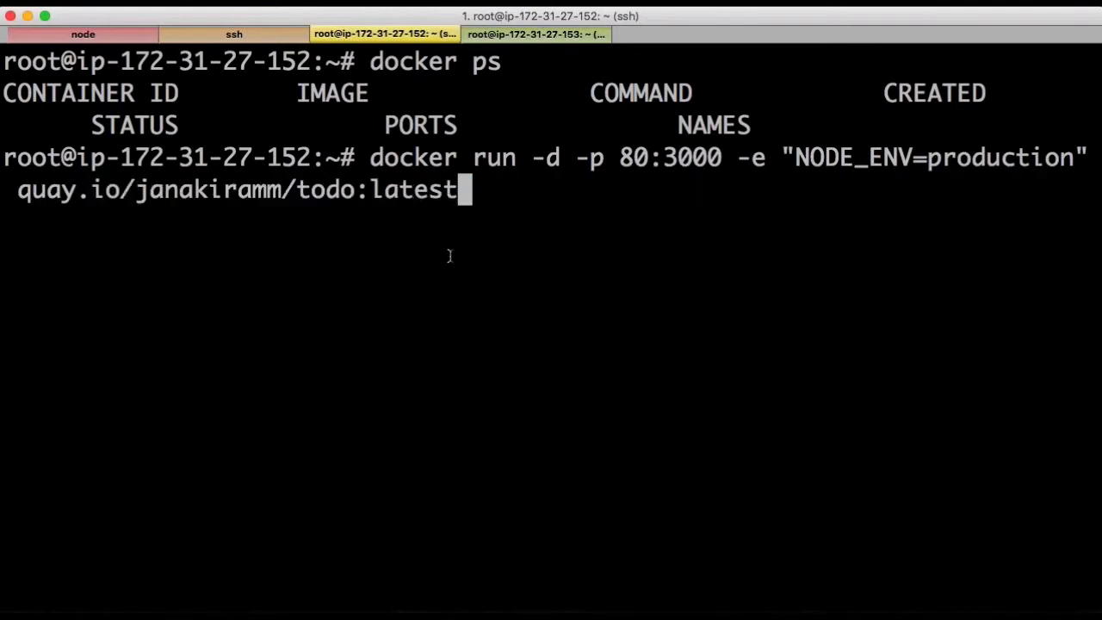
{"action": "key", "text": "enter"}
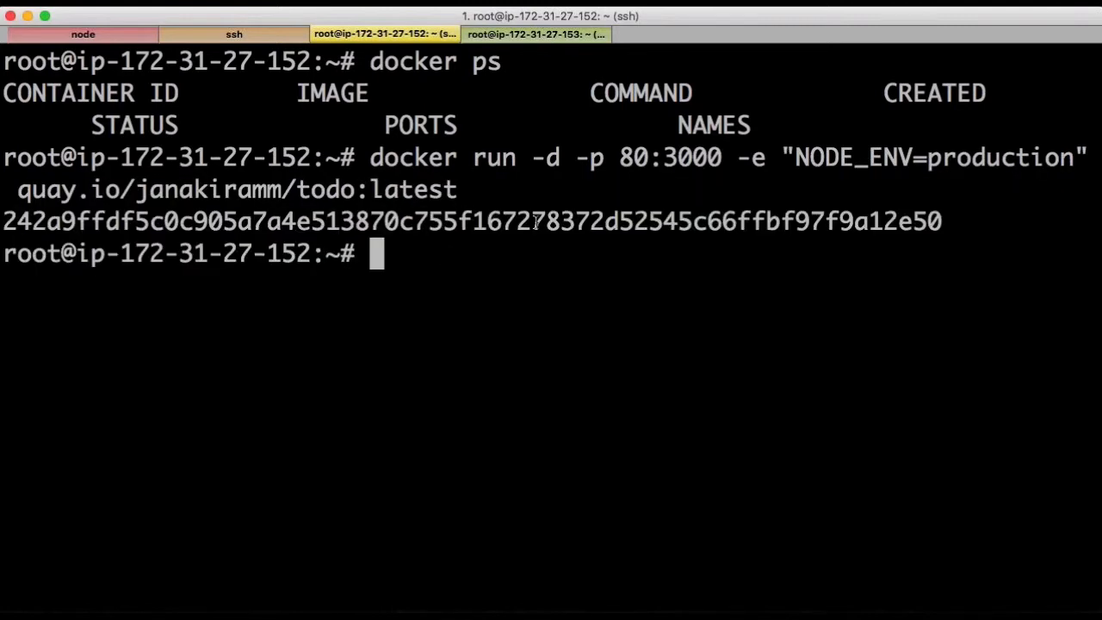
{"action": "type", "text": "docker ps"}
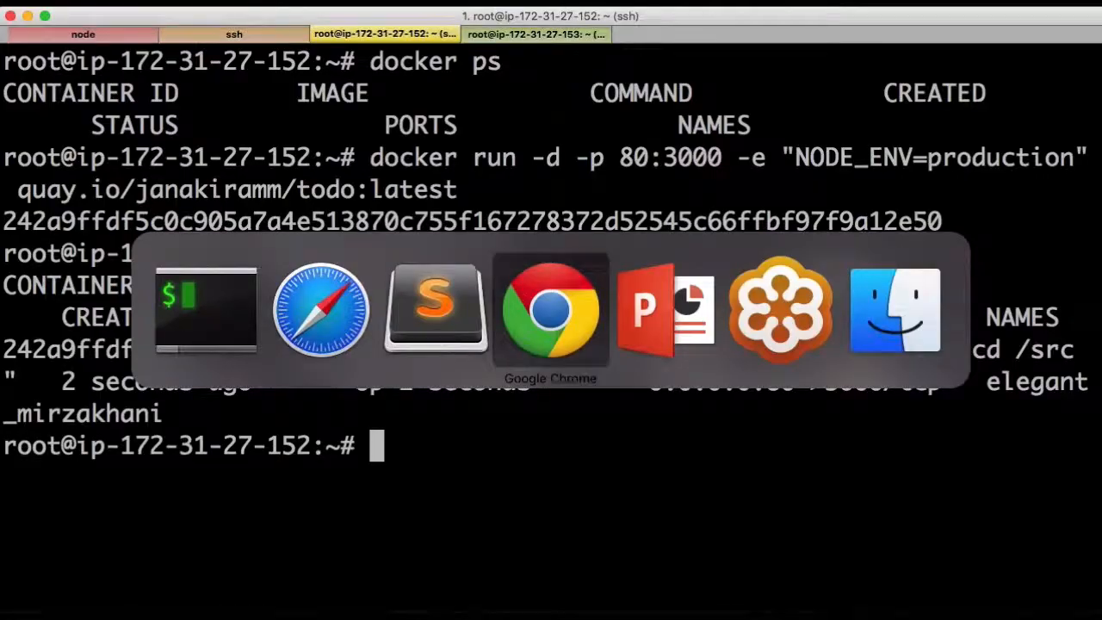
Load the Docker Todos app in Chrome from 54.169.238.120
{"action": "left_click", "coordinate": [550, 310]}
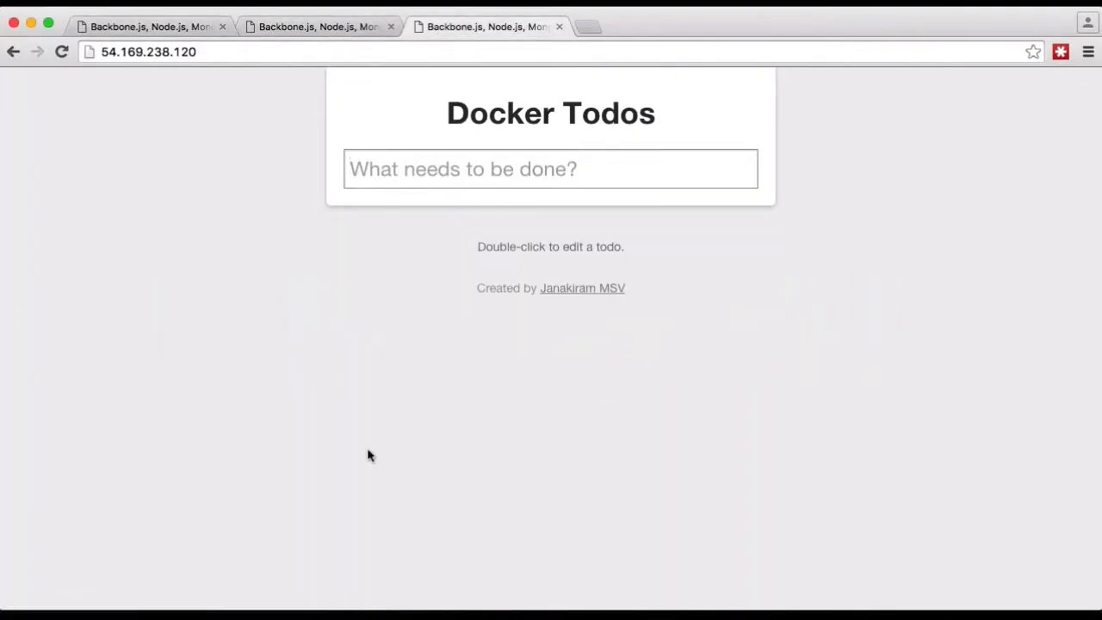
{"action": "left_click", "coordinate": [149, 51]}
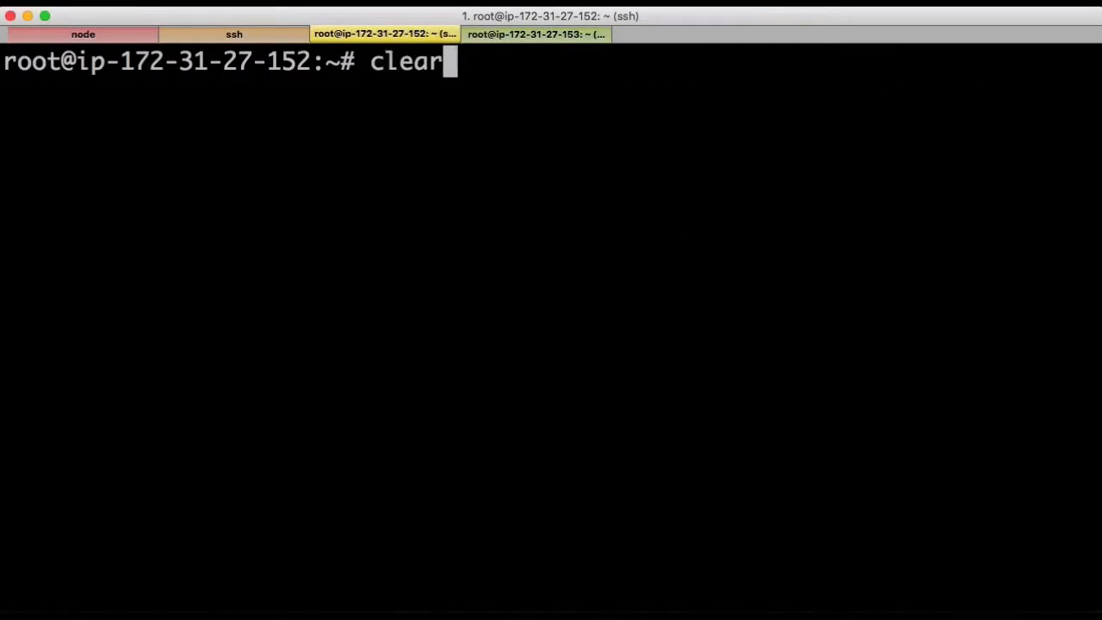
Start more todo containers from the recalled docker run command on host ports 81, 82 and 83
{"action": "type", "text": "docker run -d -p 80:3000 -e \"NODE_ENV=production\" quay.io/janakiramm/todo:latest"}
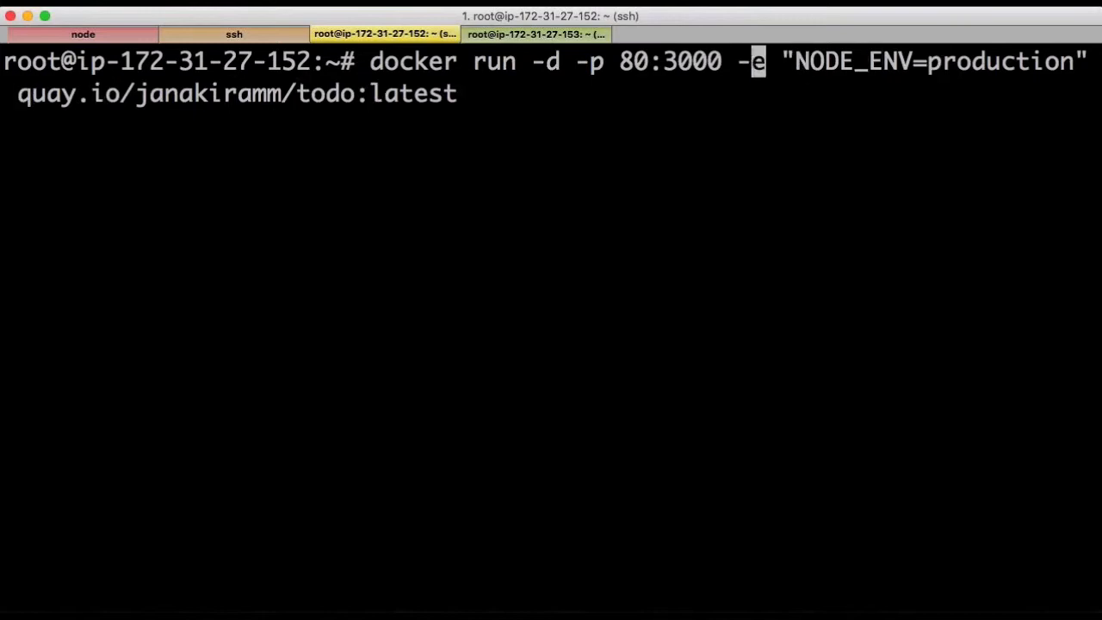
{"action": "mouse_move", "coordinate": [655, 61]}
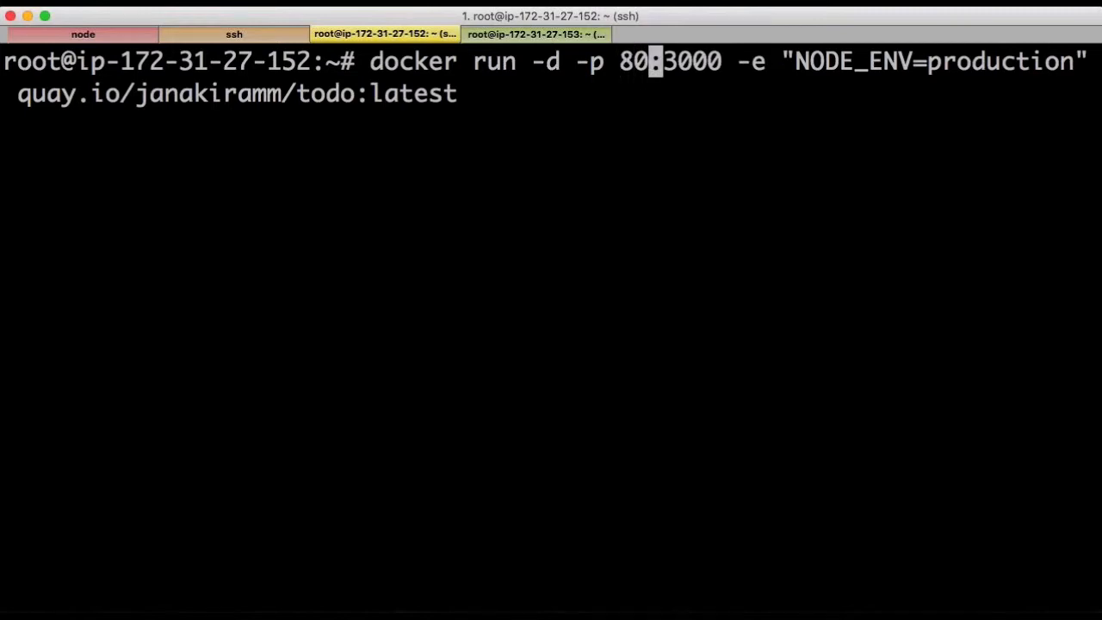
{"action": "key", "text": "Enter"}
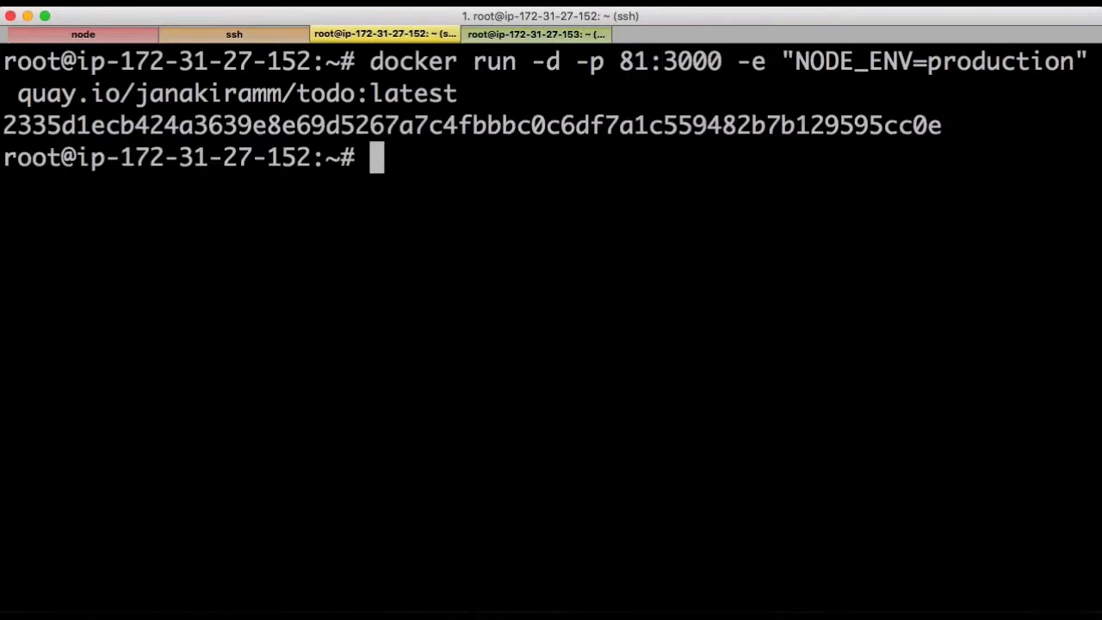
{"action": "type", "text": "docker run -d -p 81:3000 -e \"NODE_ENV=production\" quay.io/janakiramm/todo:latest"}
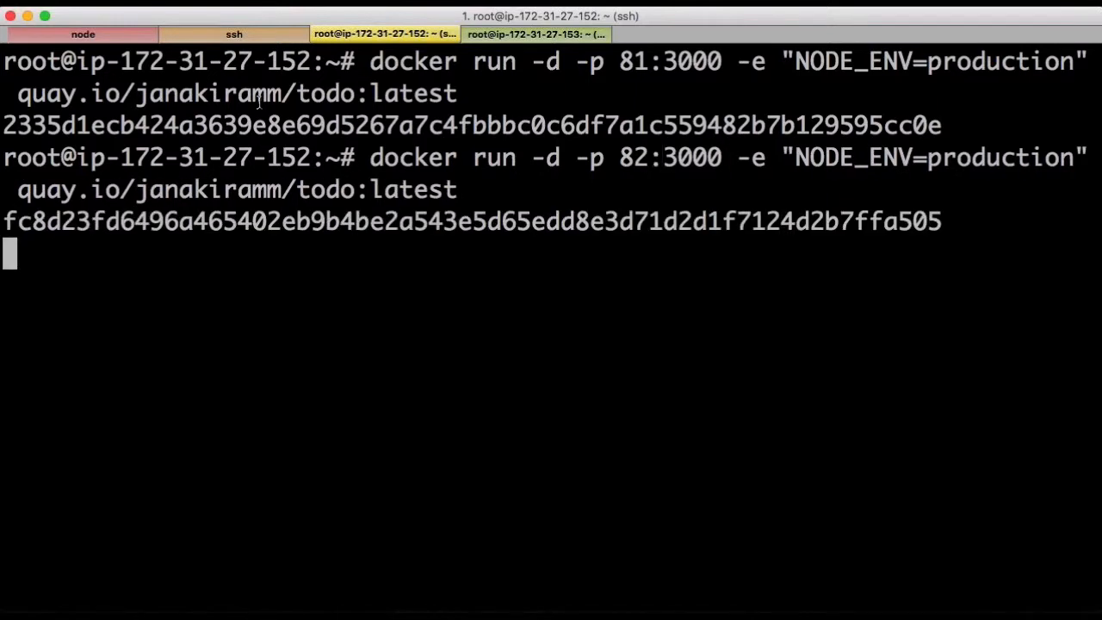
{"action": "key", "text": "Up"}
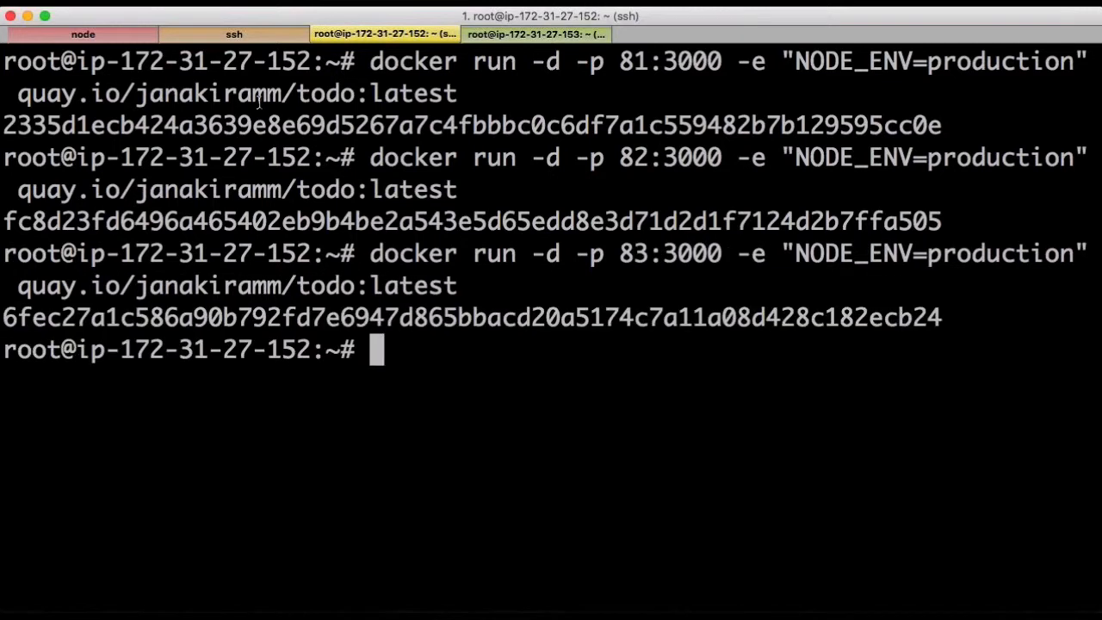
{"action": "type", "text": "docker ps"}
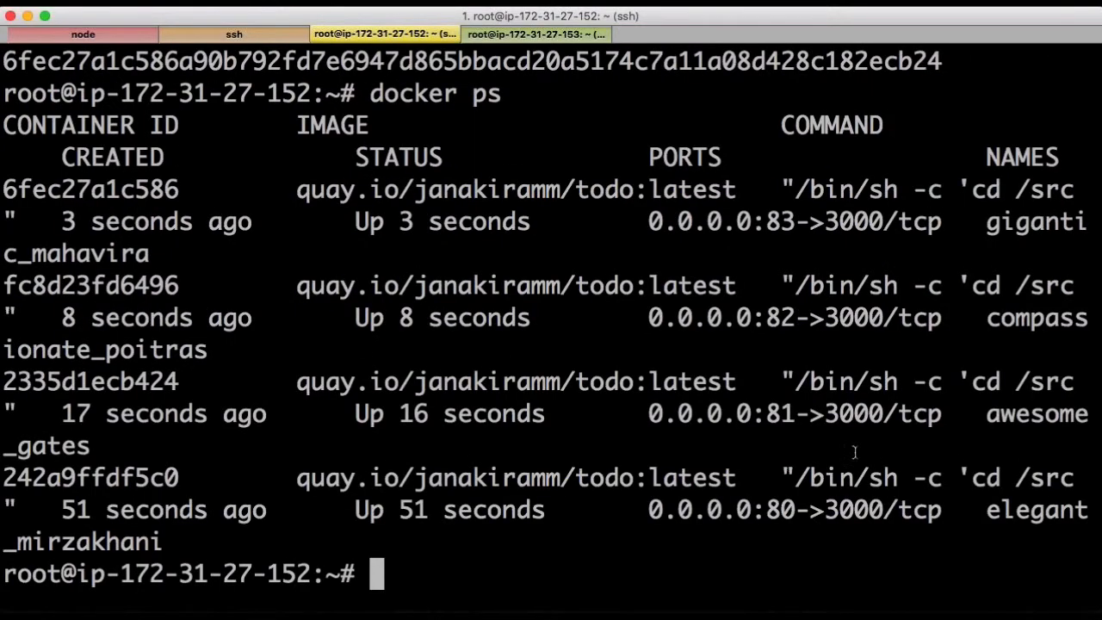
{"action": "key", "text": "cmd+tab"}
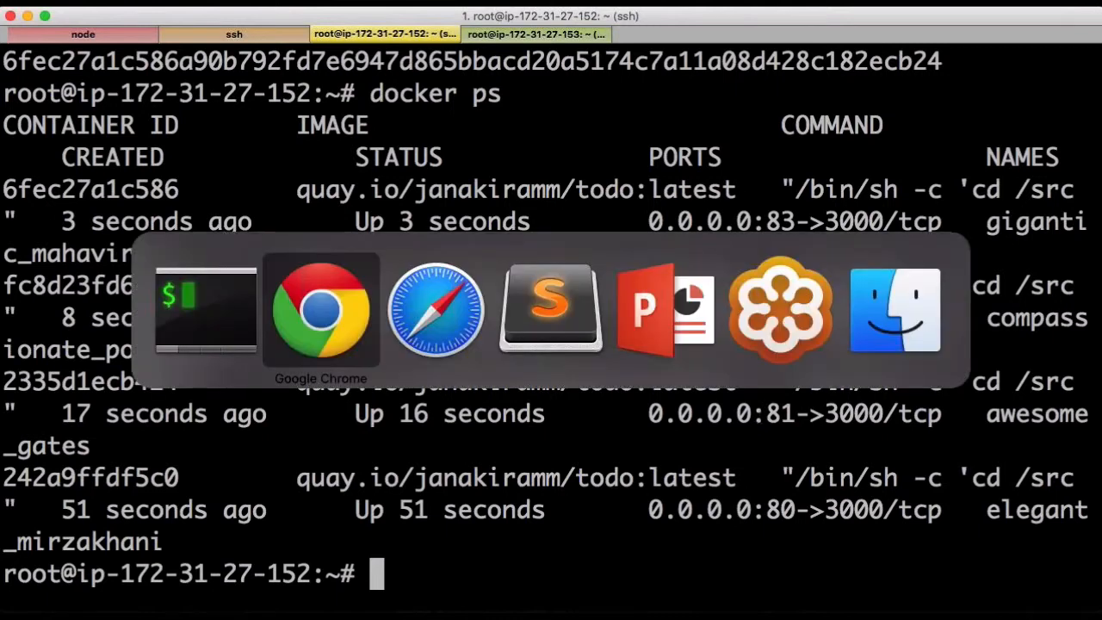
Add the todo 'Move to Containers!' in the port-81 Docker Todos app in Chrome
{"action": "left_click", "coordinate": [321, 309]}
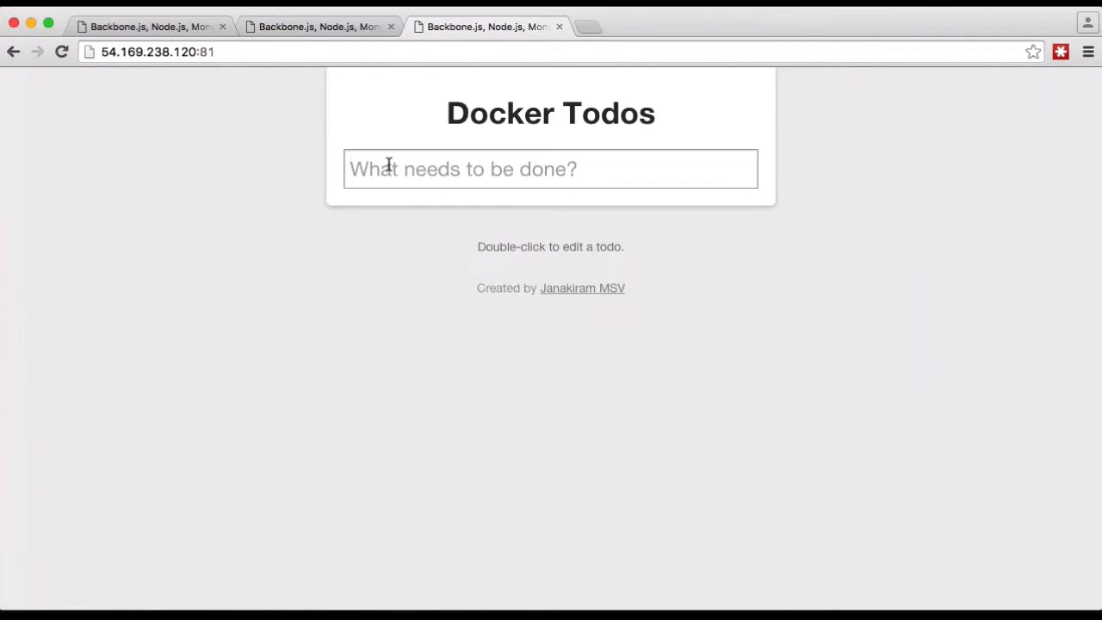
{"action": "type", "text": "Move"}
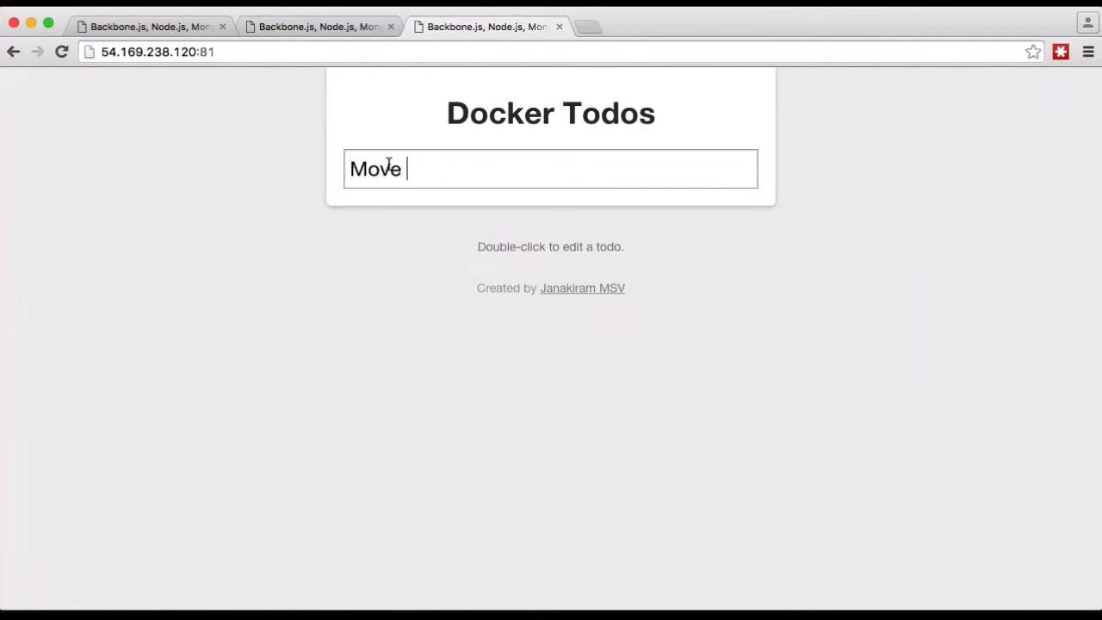
{"action": "type", "text": "to Containers!"}
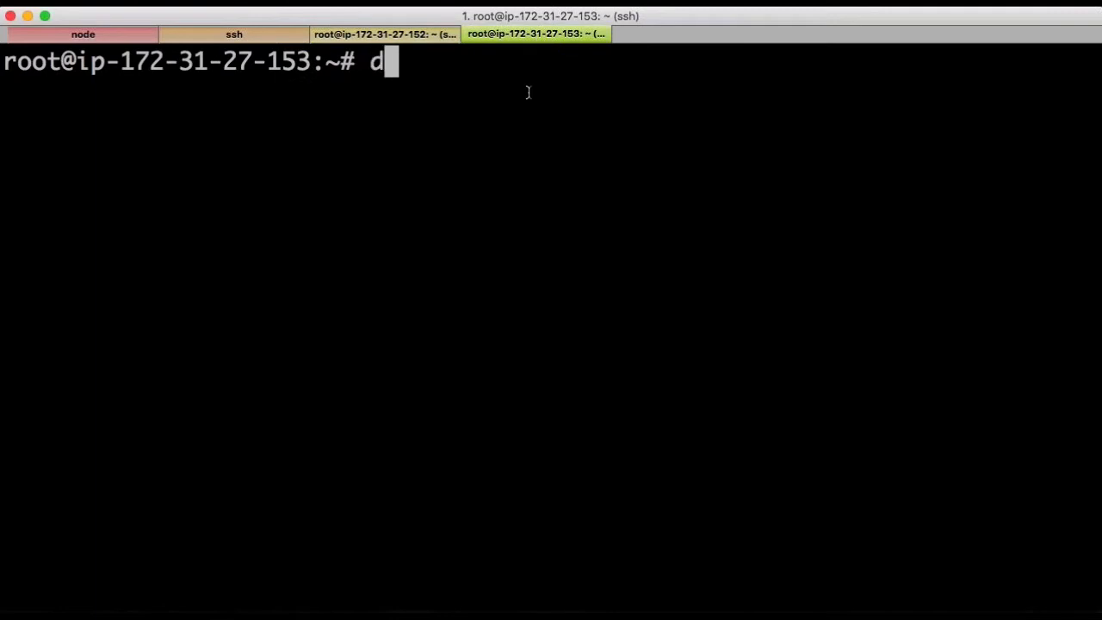
Run docker ps and docker ps | wc -l on the second instance, then bring PowerPoint forward
{"action": "type", "text": "ocker ps"}
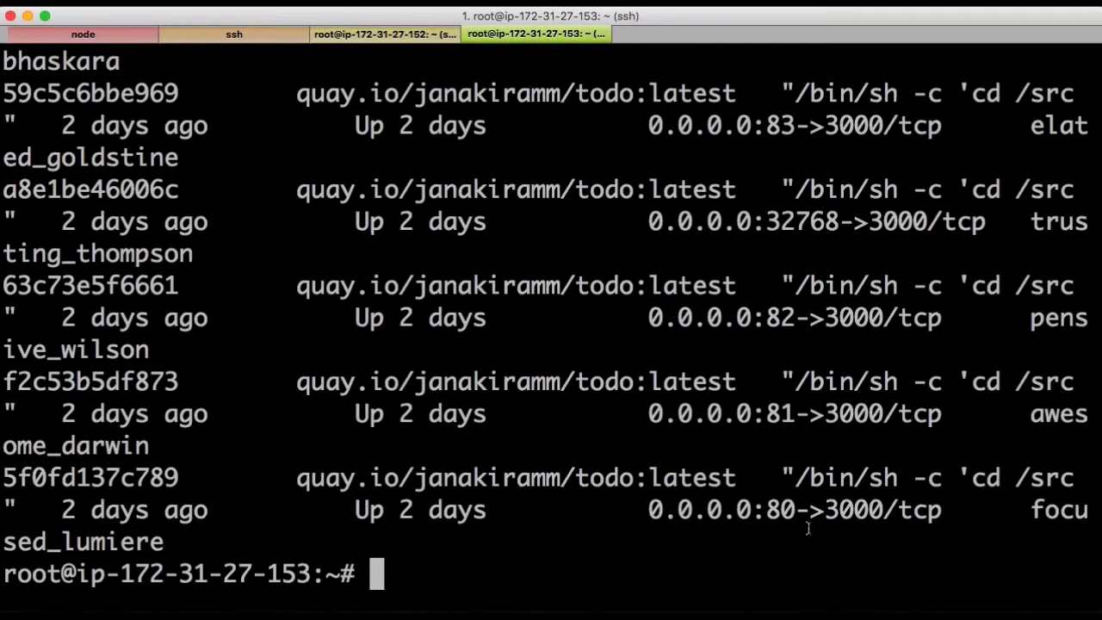
{"action": "scroll", "scroll_direction": "down", "scroll_amount": 3}
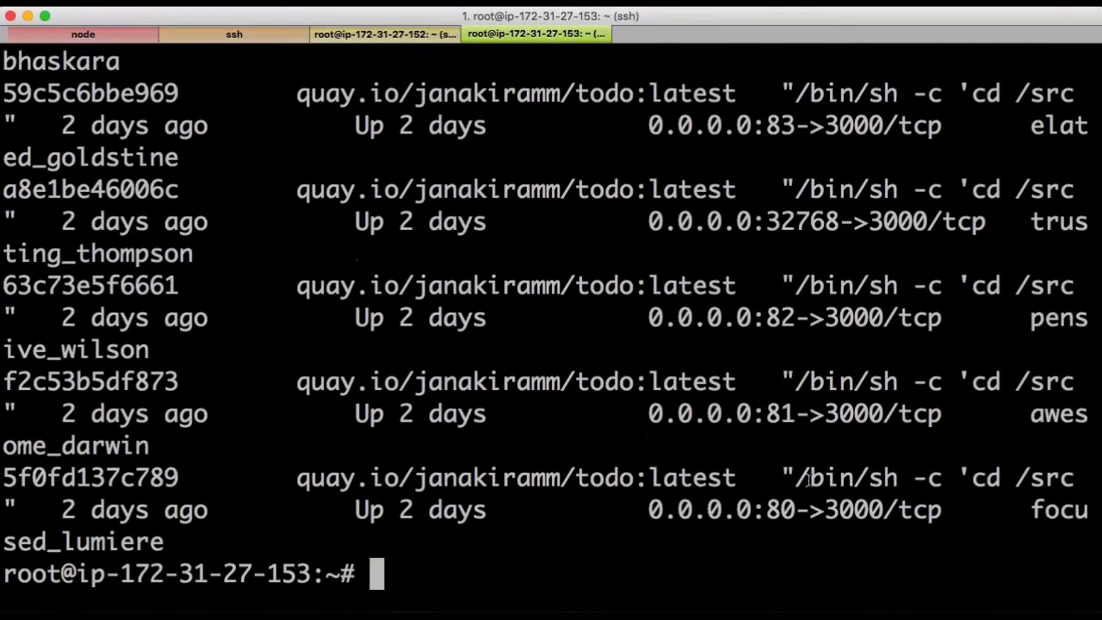
{"action": "type", "text": "docker ps | wc -l"}
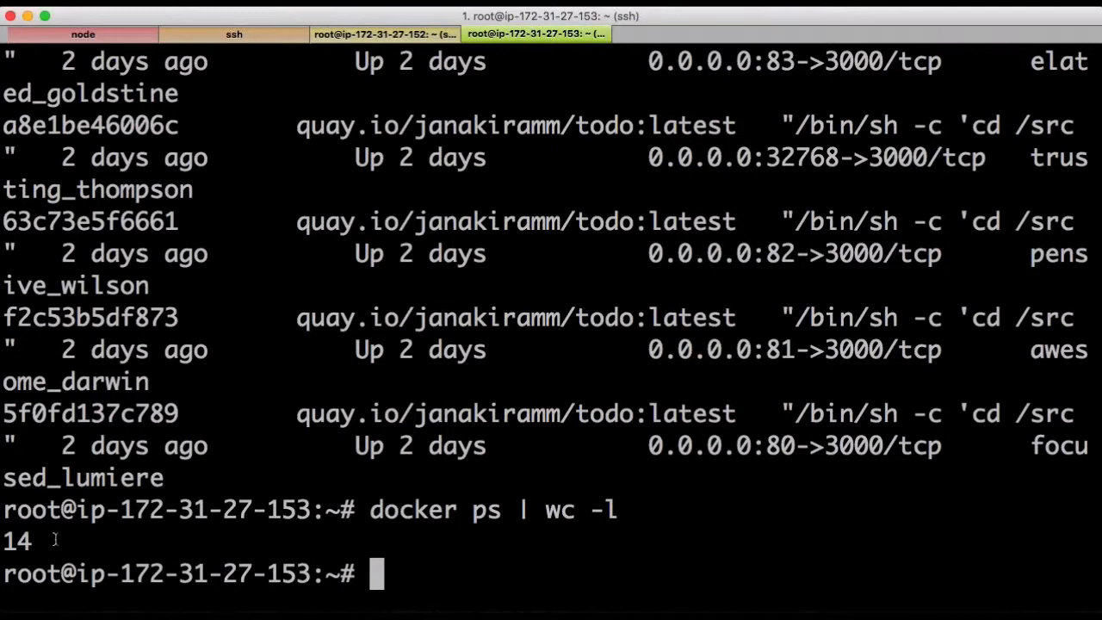
{"action": "key", "text": "cmd+tab"}
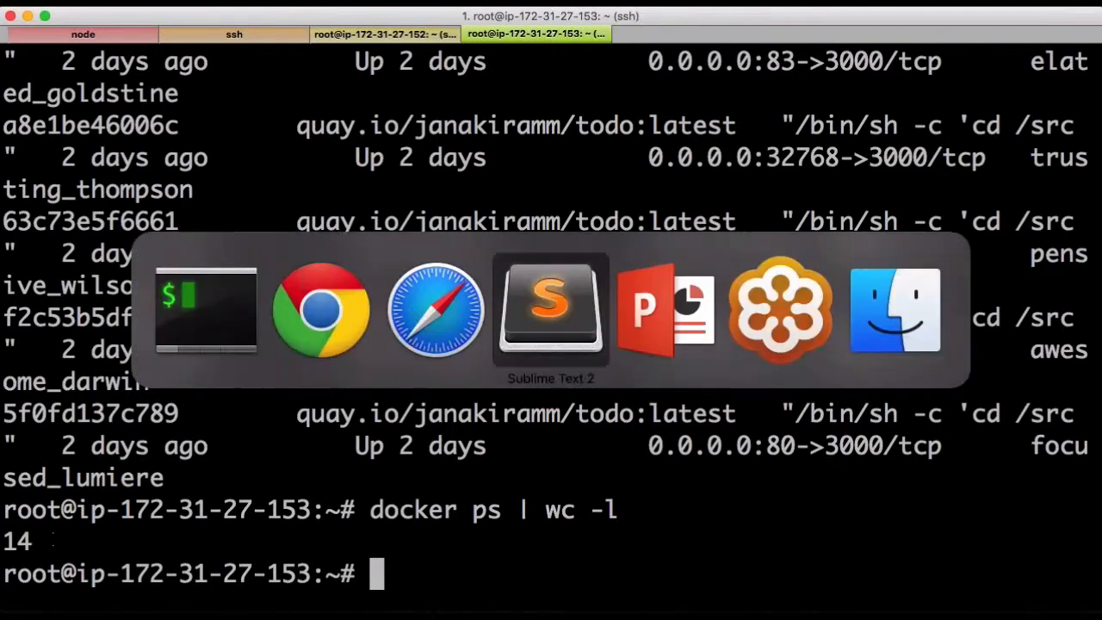
{"action": "left_click", "coordinate": [664, 309]}
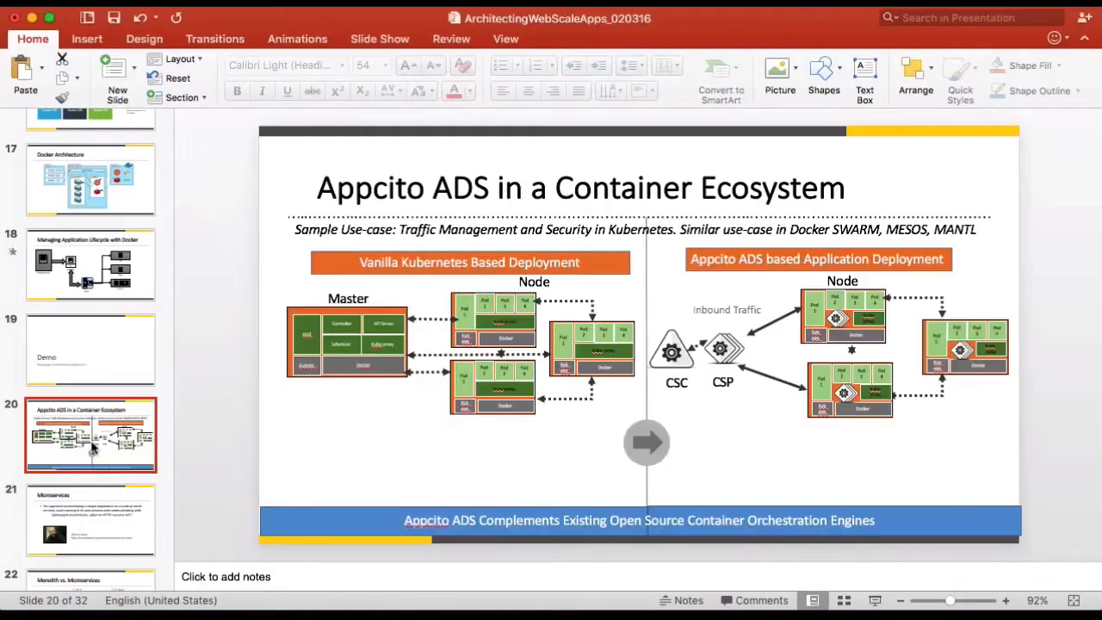